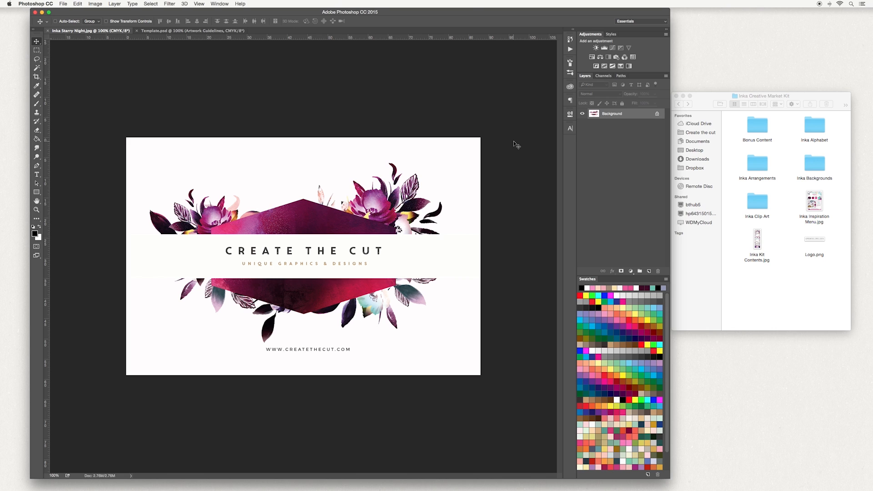
{"action": "mouse_move", "coordinate": [459, 210]}
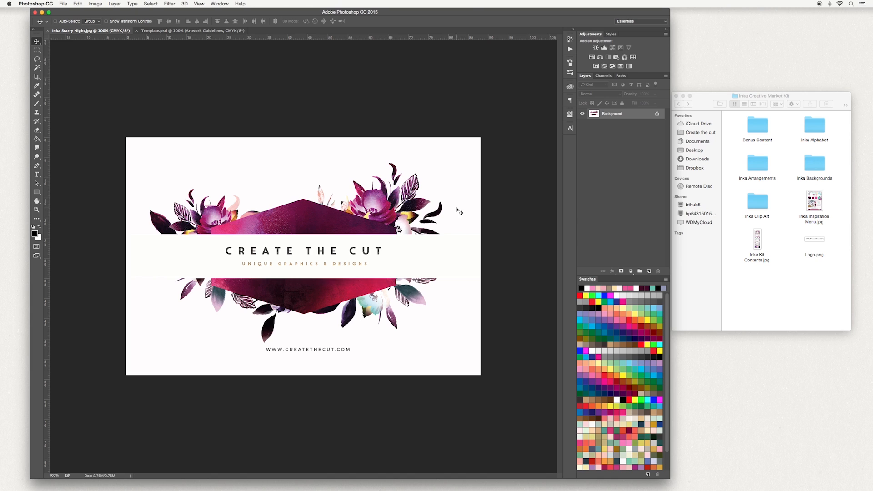
{"action": "mouse_move", "coordinate": [265, 310]}
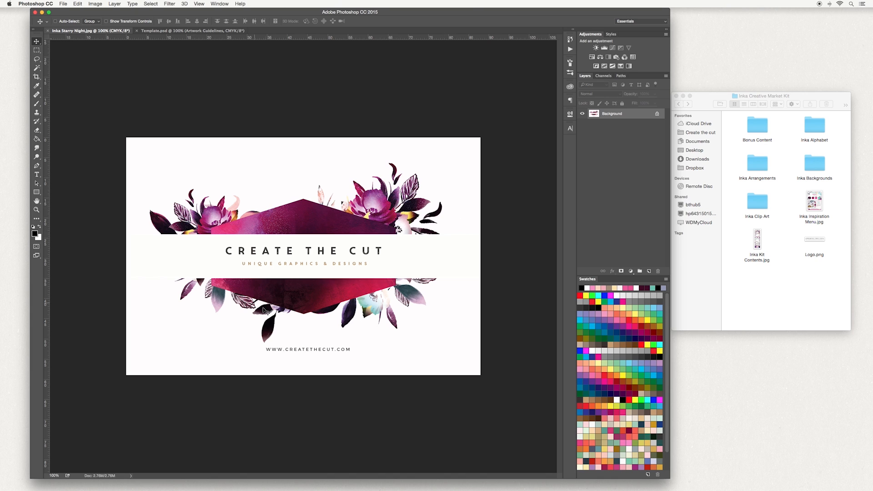
{"action": "mouse_move", "coordinate": [254, 335]}
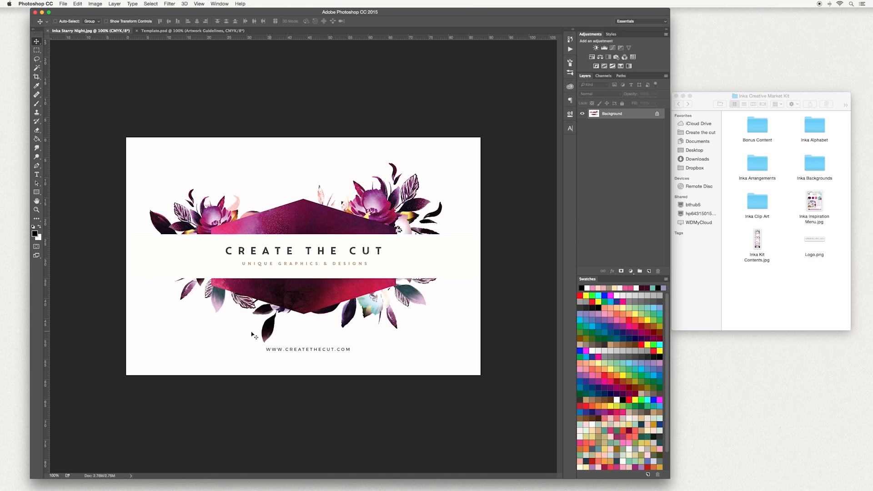
{"action": "mouse_move", "coordinate": [430, 316]}
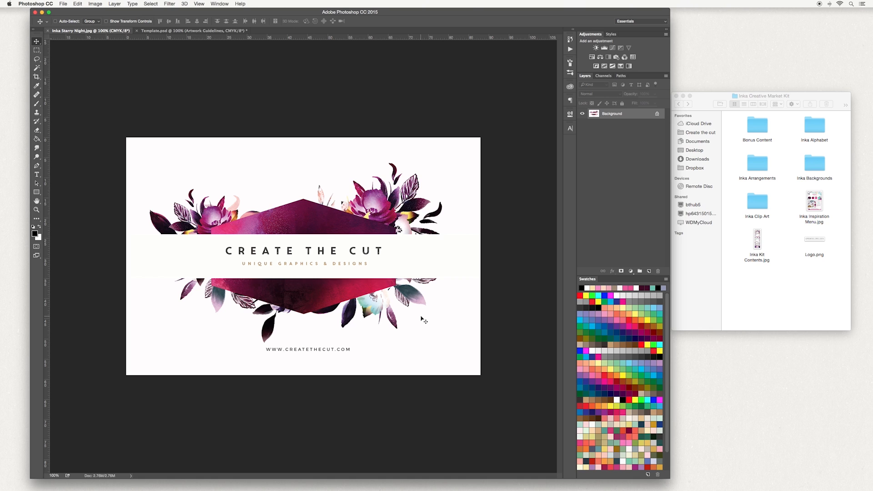
{"action": "mouse_move", "coordinate": [253, 85]}
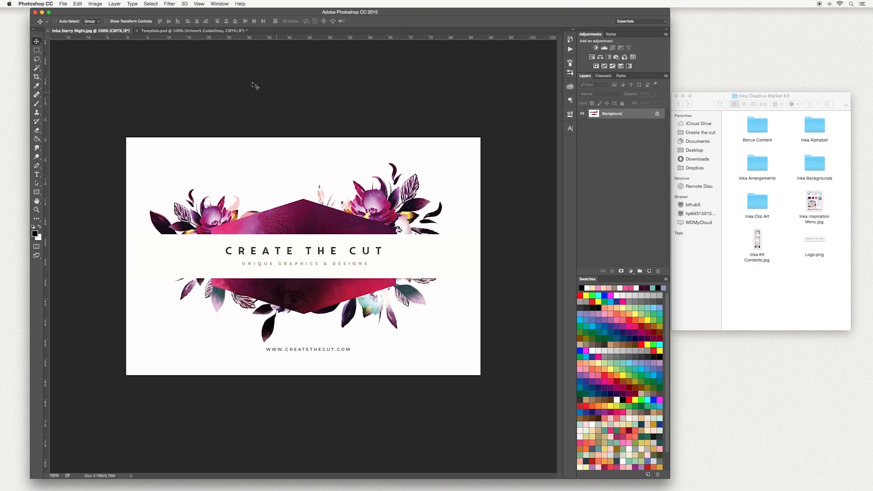
Bring the Template.psd business card document forward to review its guidelines.
{"action": "left_click", "coordinate": [192, 30]}
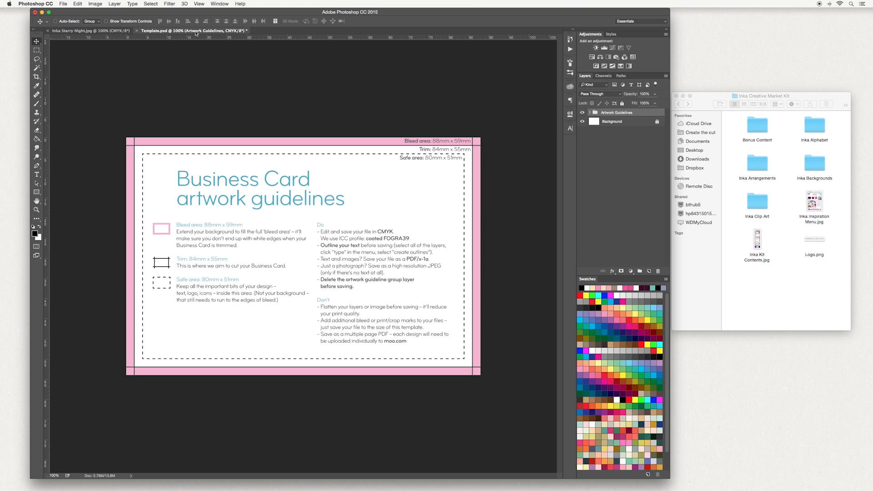
{"action": "mouse_move", "coordinate": [356, 184]}
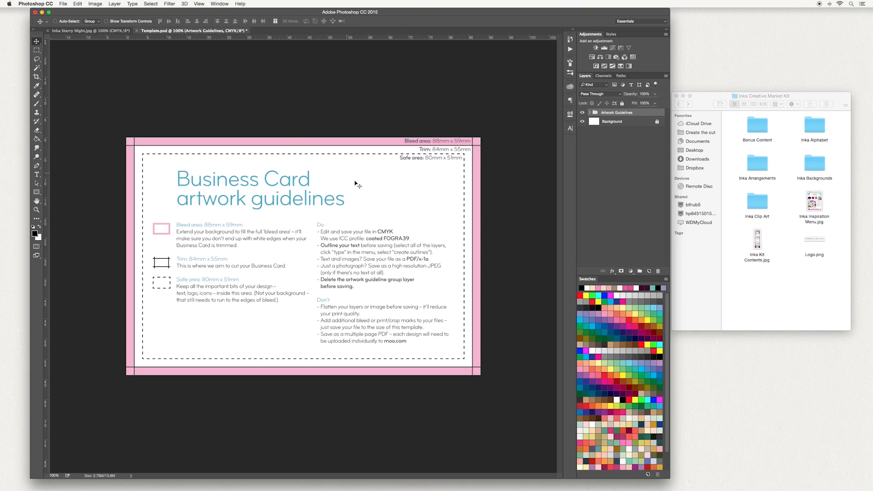
{"action": "mouse_move", "coordinate": [438, 251]}
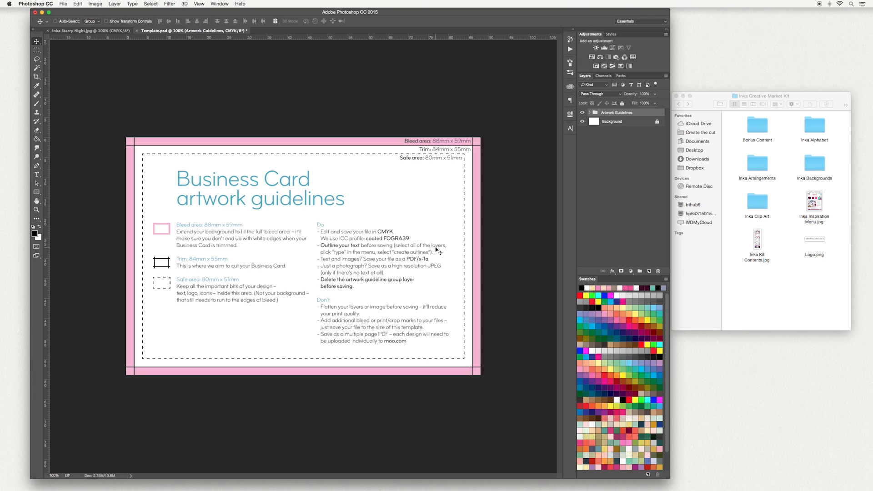
{"action": "mouse_move", "coordinate": [224, 206]}
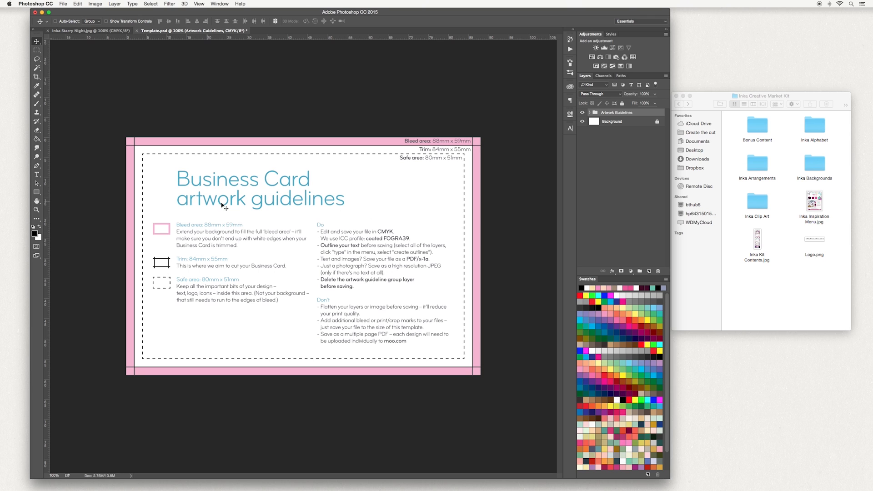
{"action": "mouse_move", "coordinate": [289, 158]}
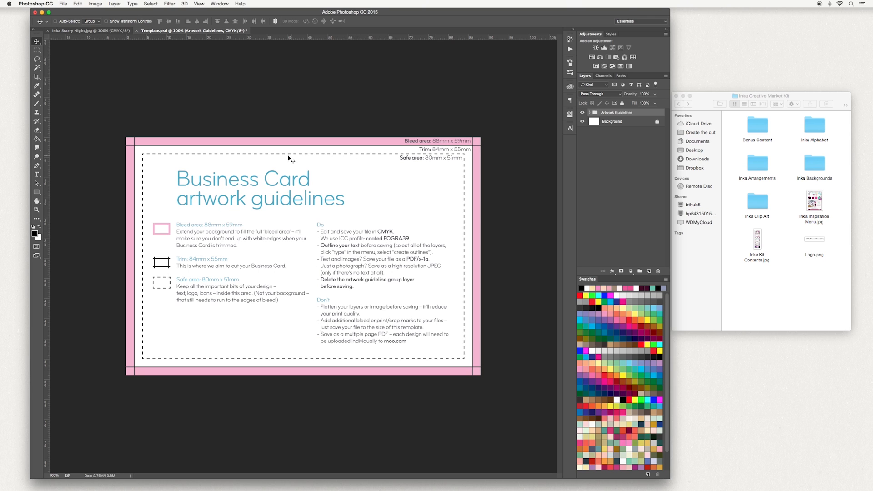
{"action": "mouse_move", "coordinate": [146, 334]}
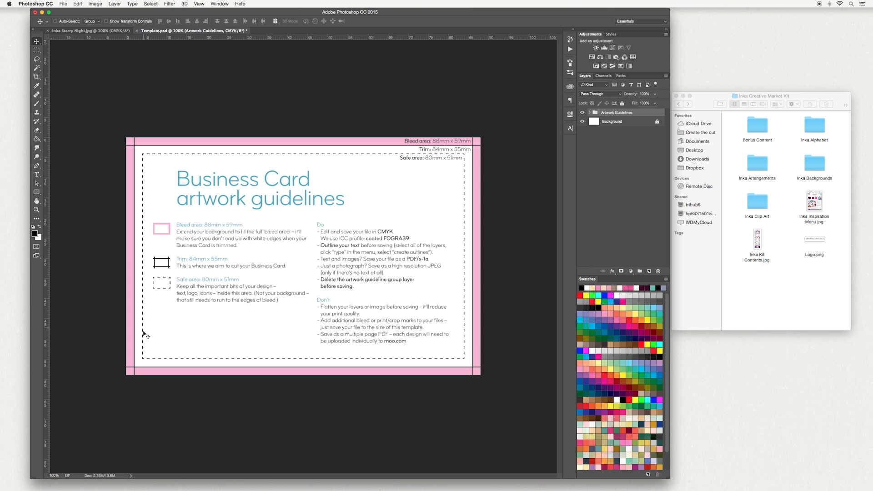
{"action": "mouse_move", "coordinate": [284, 149]}
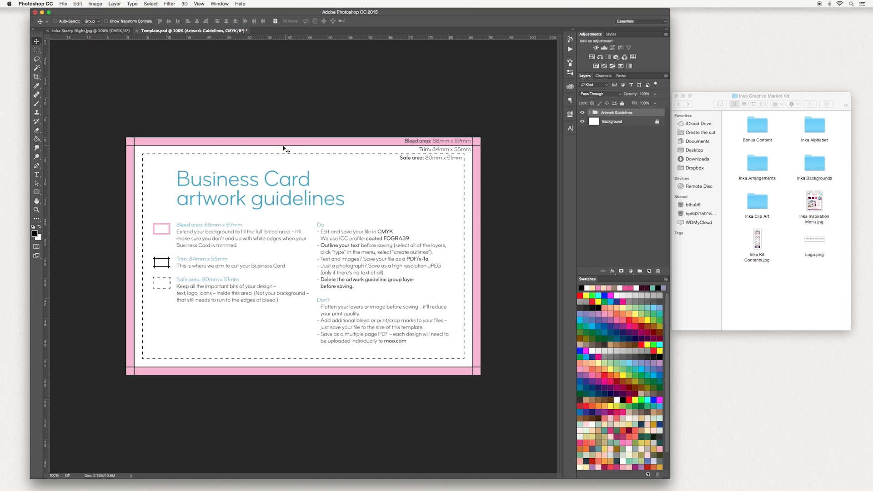
{"action": "mouse_move", "coordinate": [133, 198]}
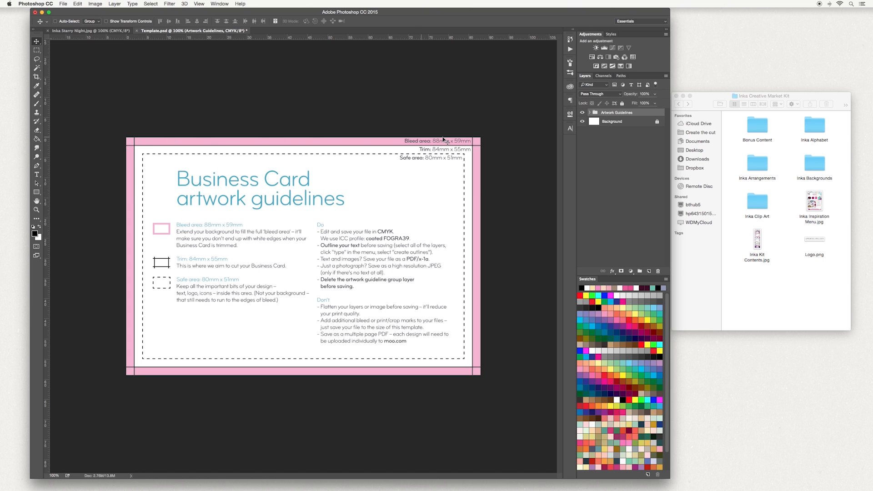
{"action": "mouse_move", "coordinate": [475, 154]}
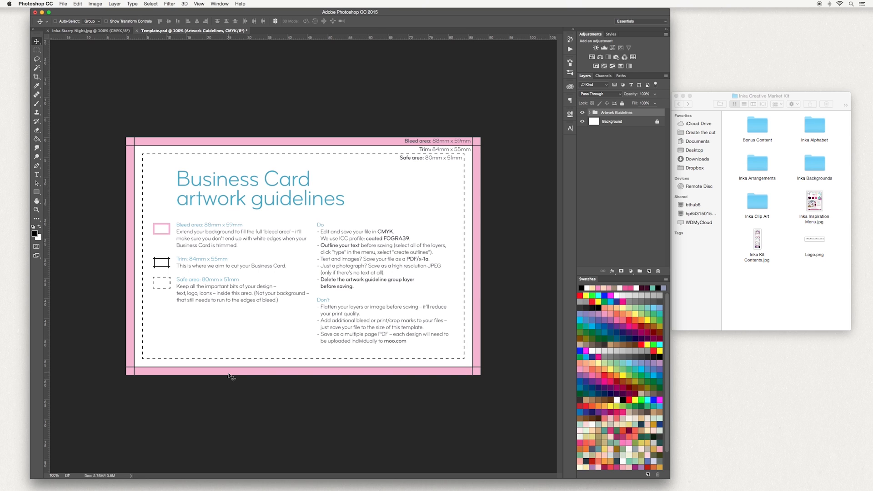
{"action": "mouse_move", "coordinate": [356, 213]}
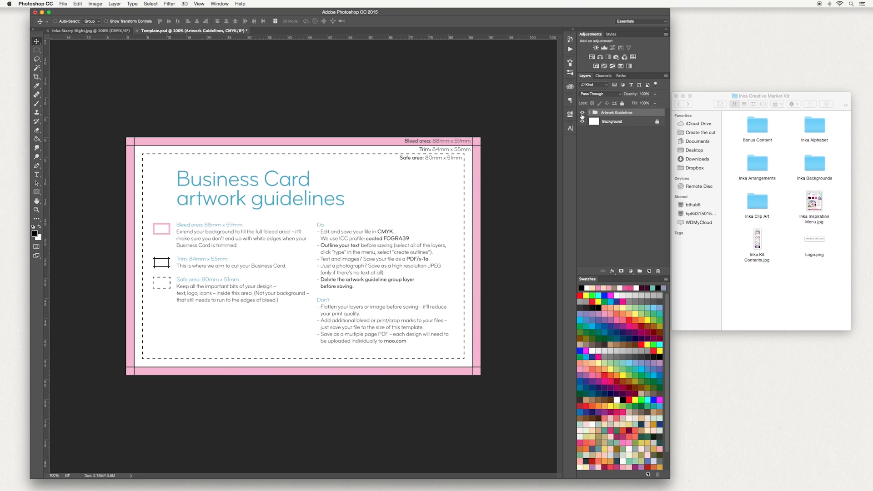
Hide the Artwork Guidelines group and add Layer 1 above Background, filled white with the Paint Bucket.
{"action": "left_click", "coordinate": [582, 112]}
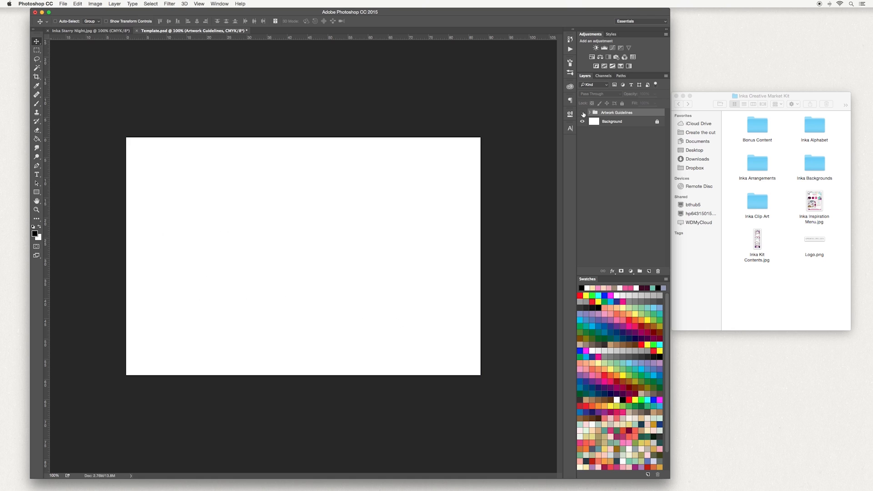
{"action": "left_click", "coordinate": [611, 121]}
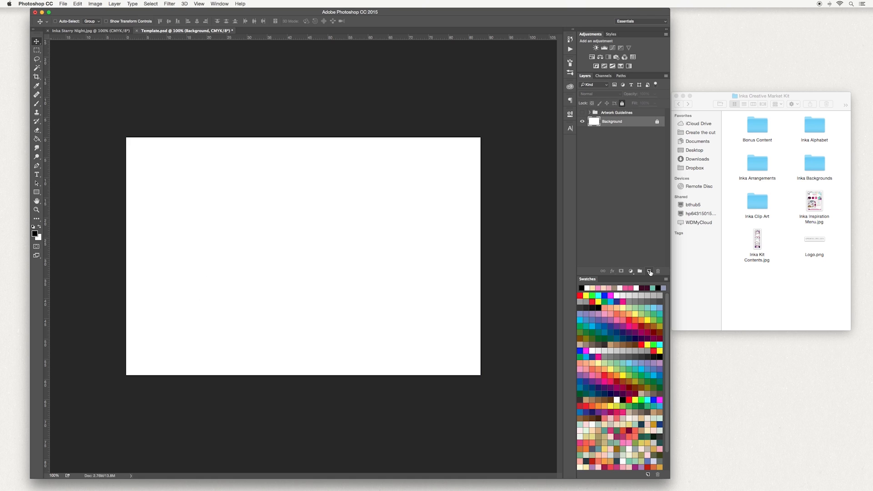
{"action": "left_click", "coordinate": [648, 271]}
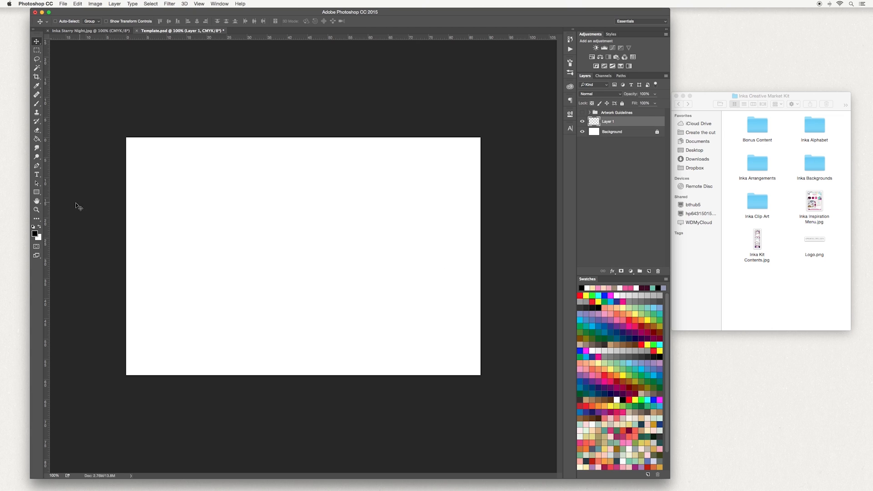
{"action": "mouse_move", "coordinate": [57, 171]}
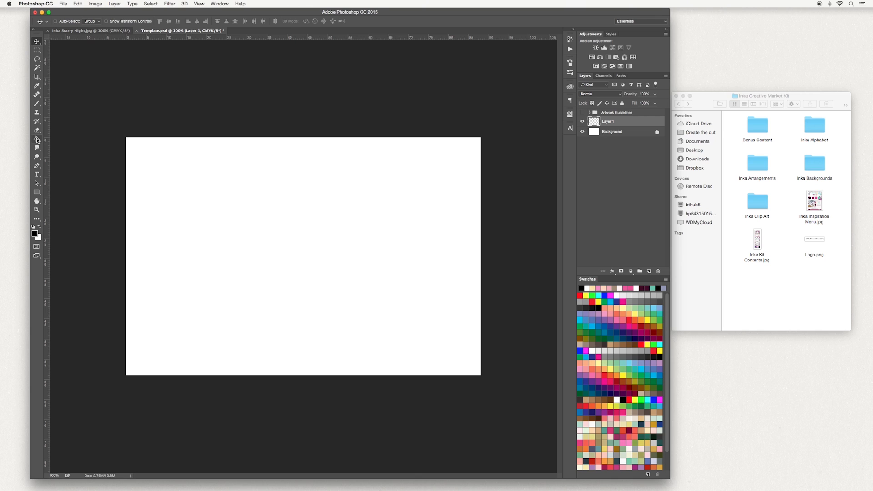
{"action": "left_click", "coordinate": [36, 138]}
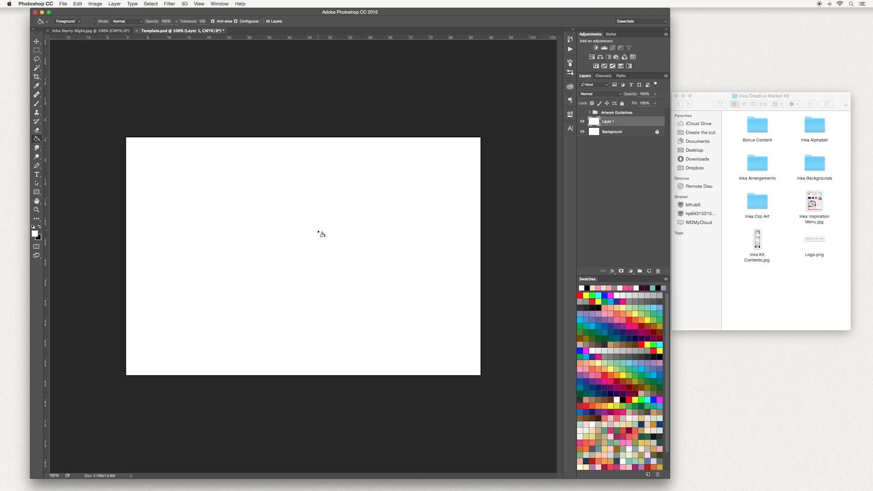
{"action": "mouse_move", "coordinate": [279, 160]}
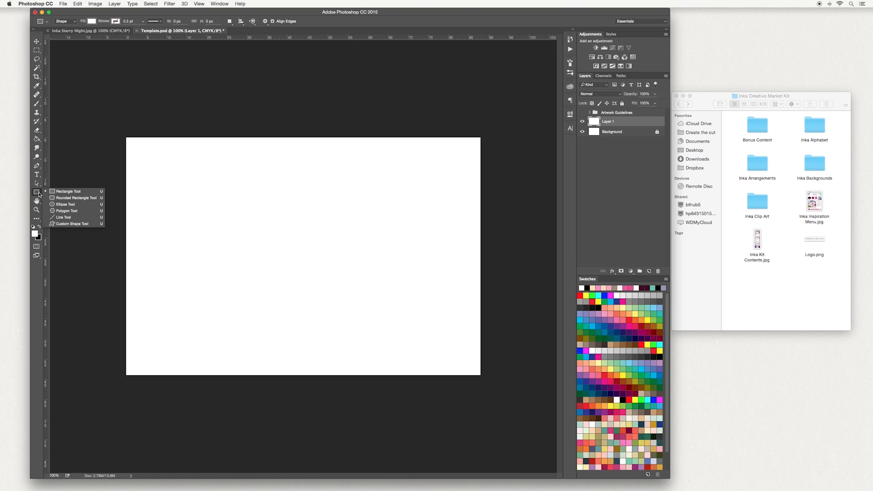
Draw a 6-sided pink-filled polygon on the white card with the Polygon tool.
{"action": "left_click", "coordinate": [64, 210]}
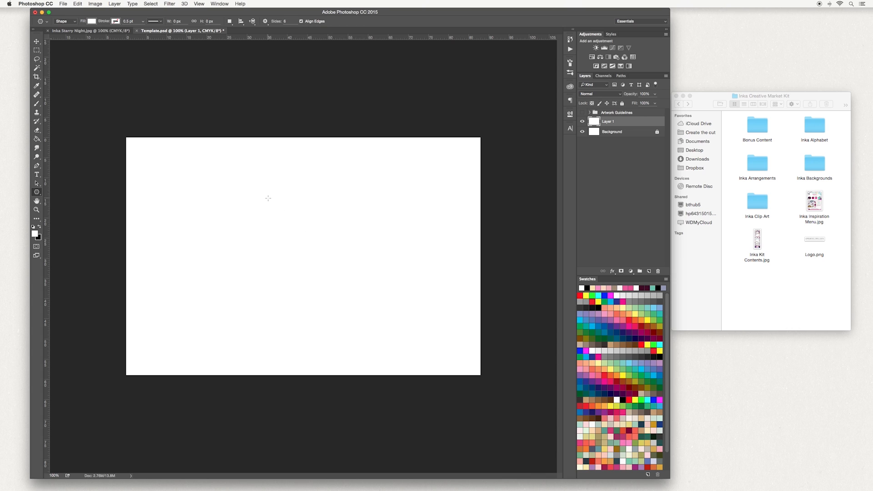
{"action": "mouse_move", "coordinate": [251, 193]}
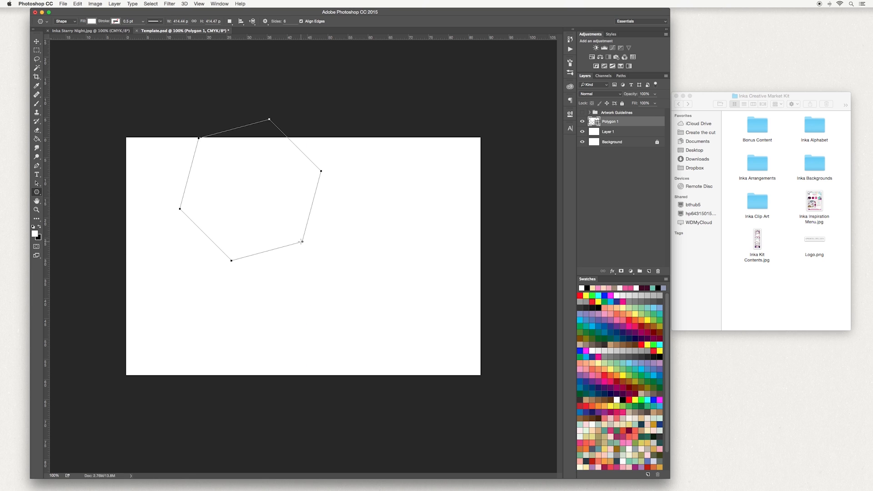
{"action": "left_click", "coordinate": [92, 21]}
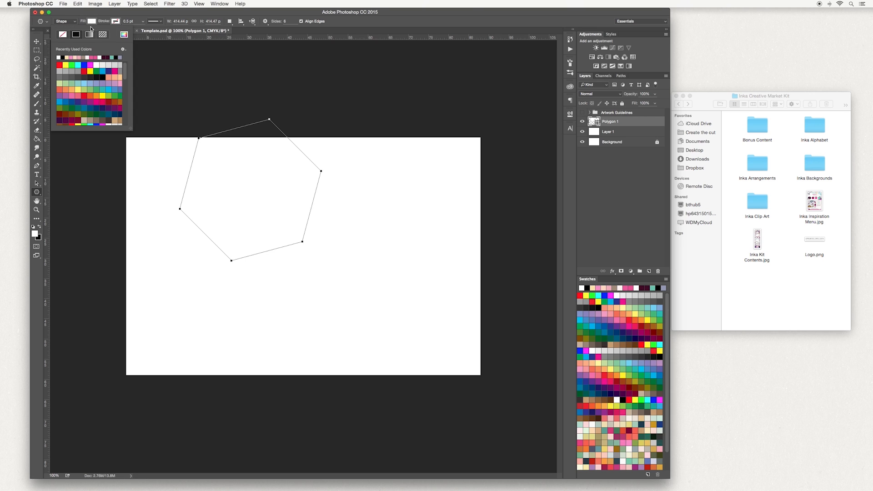
{"action": "left_click", "coordinate": [81, 58]}
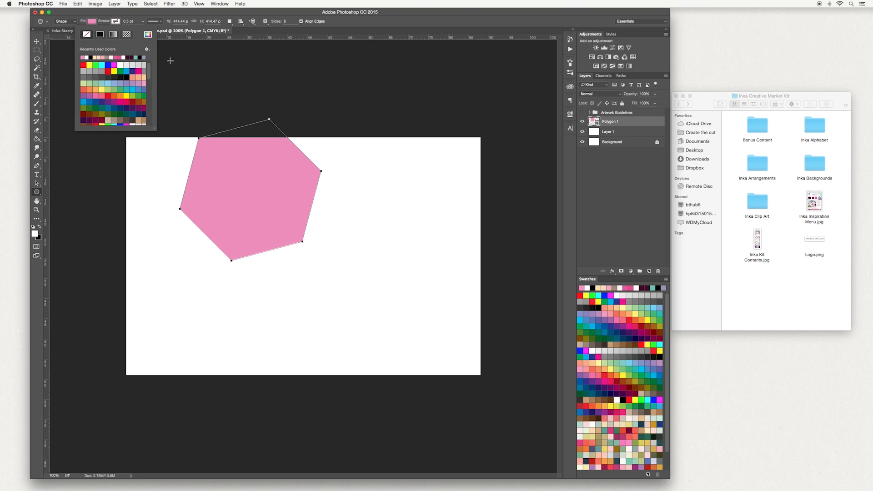
{"action": "mouse_move", "coordinate": [21, 43]}
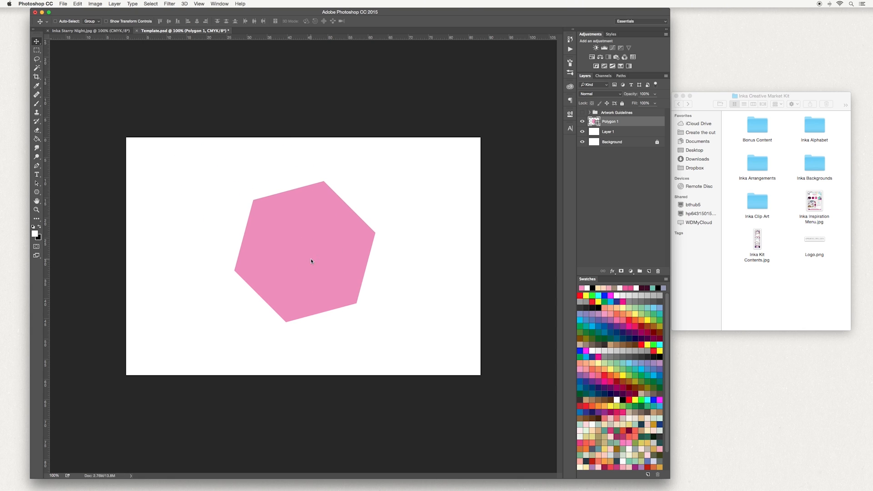
{"action": "mouse_move", "coordinate": [323, 184]}
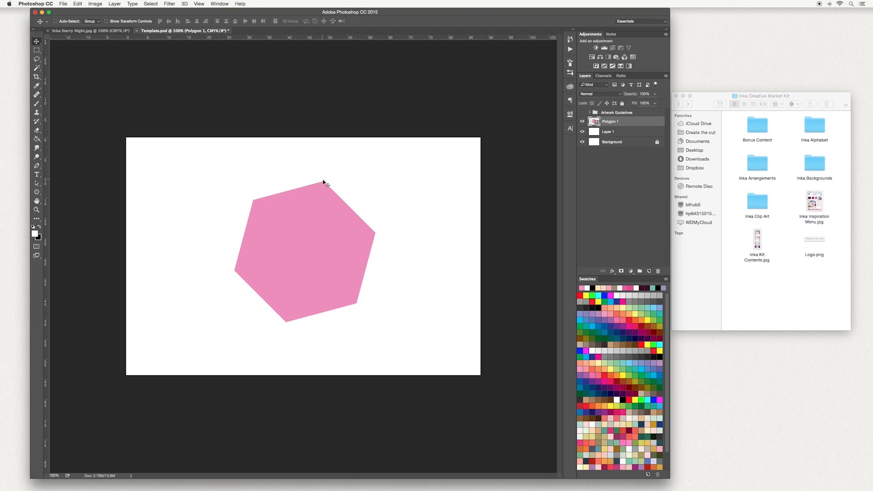
{"action": "mouse_move", "coordinate": [326, 187]}
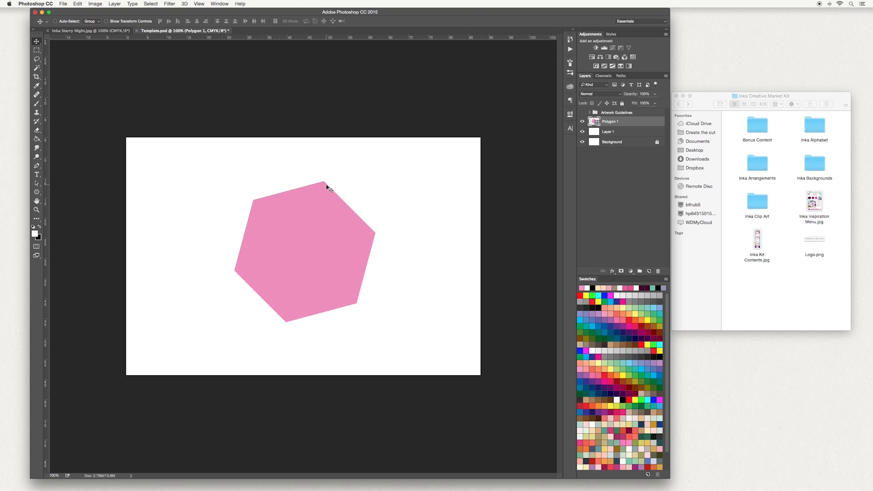
{"action": "mouse_move", "coordinate": [371, 181]}
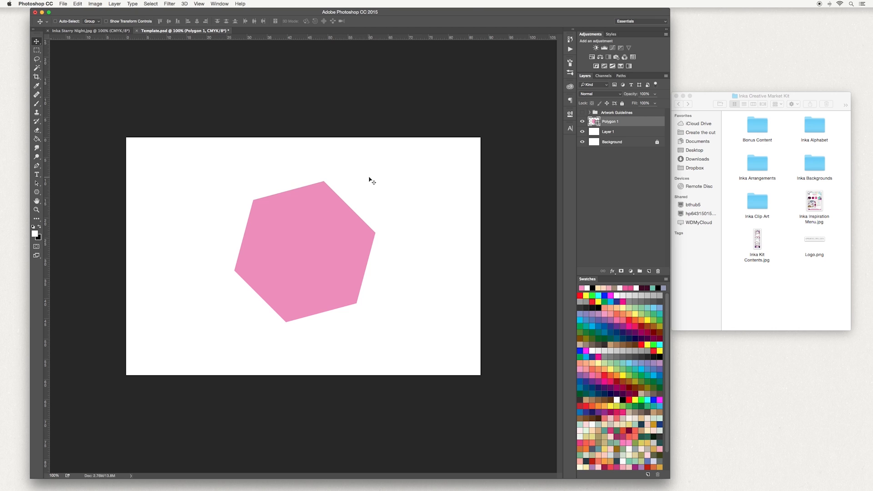
Rotate the hexagon about -15° via Edit > Transform > Rotate so a vertex points up.
{"action": "left_click", "coordinate": [77, 4]}
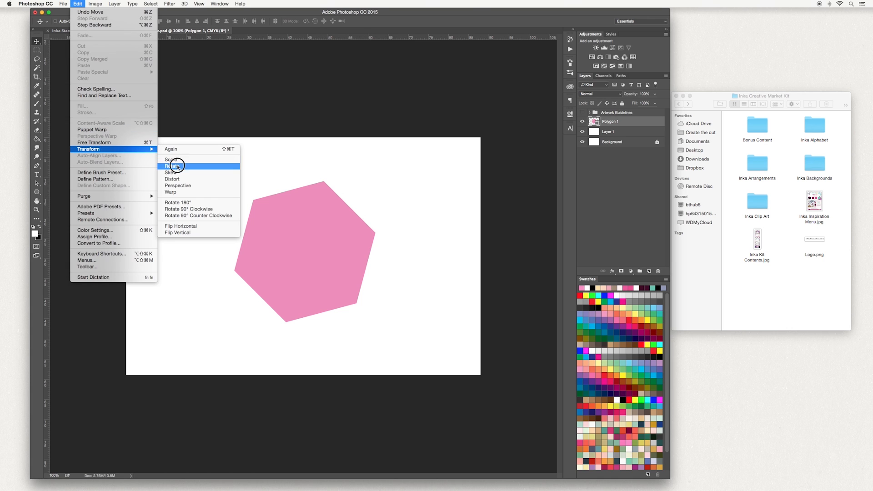
{"action": "left_click", "coordinate": [173, 166]}
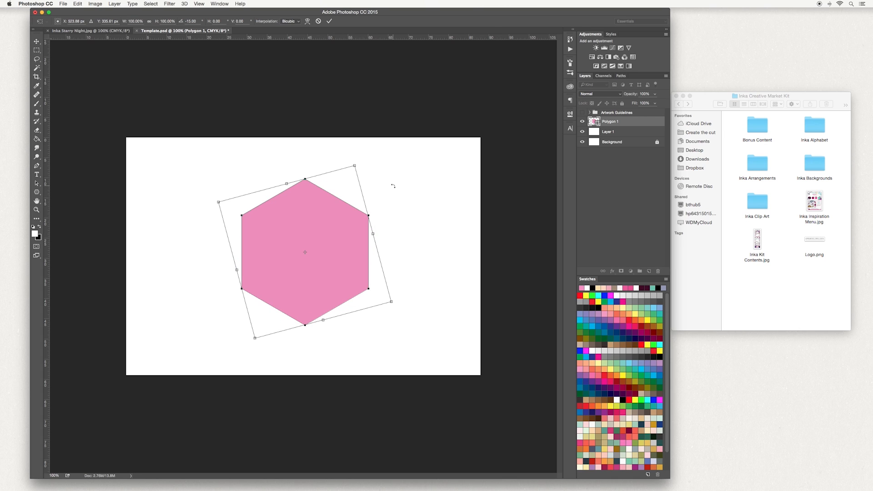
{"action": "mouse_move", "coordinate": [334, 237]}
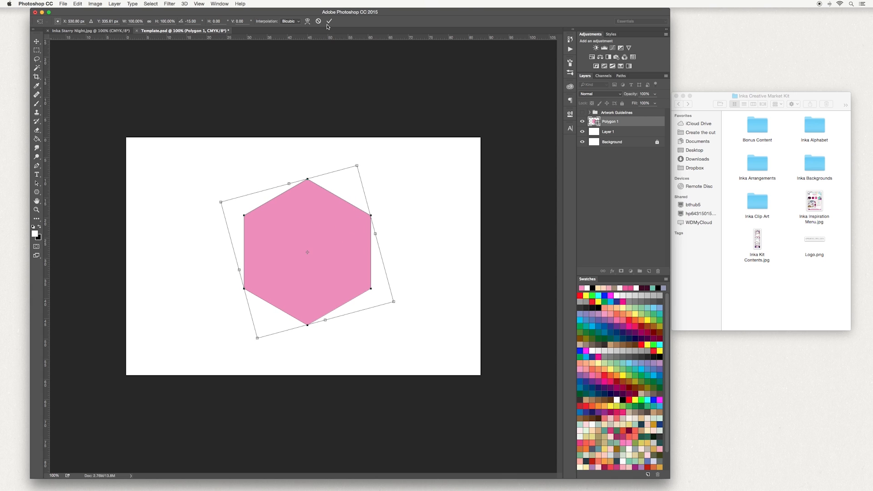
Commit the rotation, then squash the hexagon into a wider, shorter shape and apply.
{"action": "left_click", "coordinate": [328, 21]}
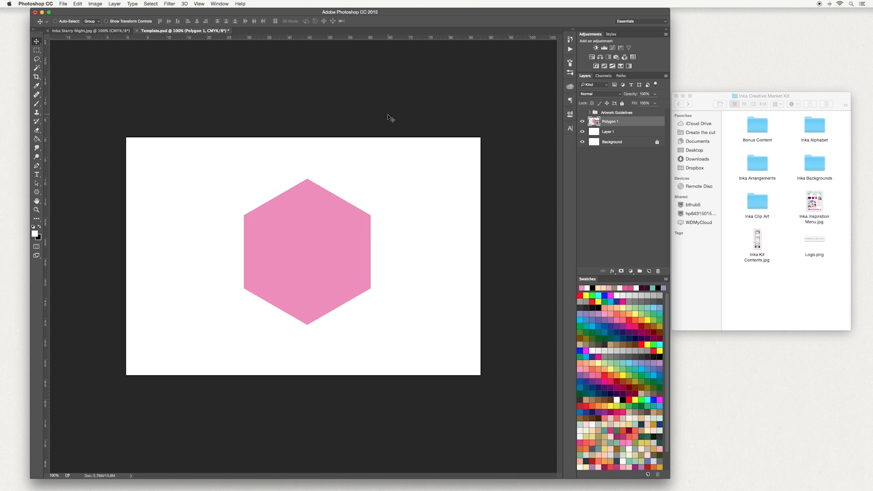
{"action": "mouse_move", "coordinate": [400, 242]}
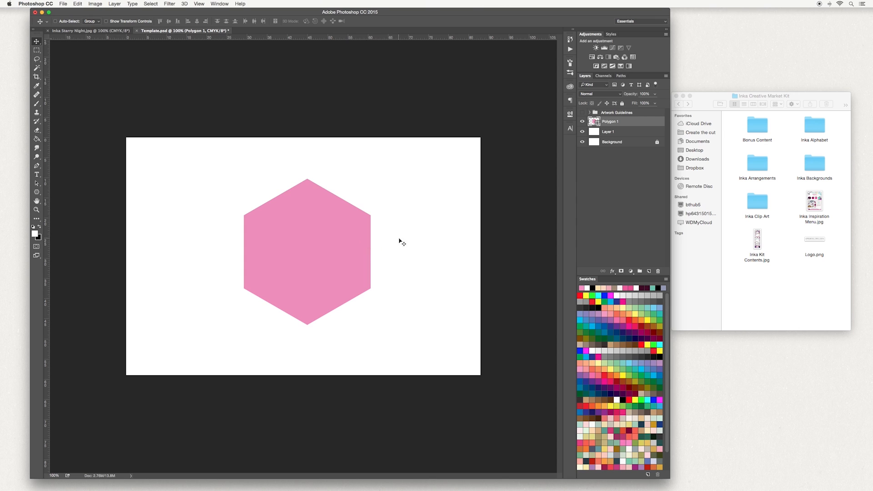
{"action": "mouse_move", "coordinate": [179, 184]}
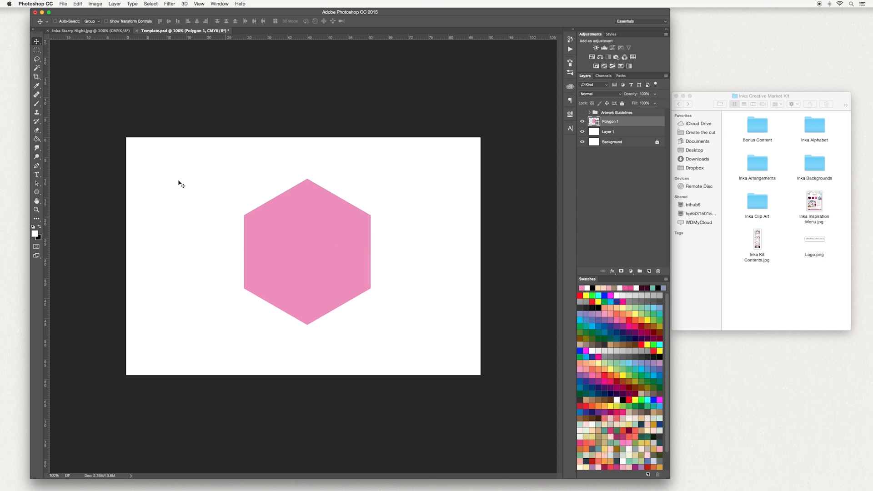
{"action": "mouse_move", "coordinate": [329, 193]}
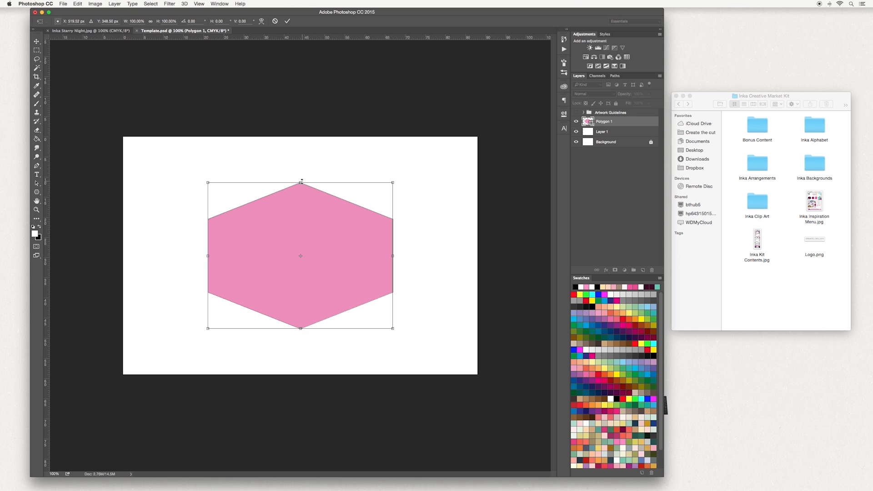
{"action": "left_click_drag", "start_coordinate": [300, 182], "coordinate": [301, 193]}
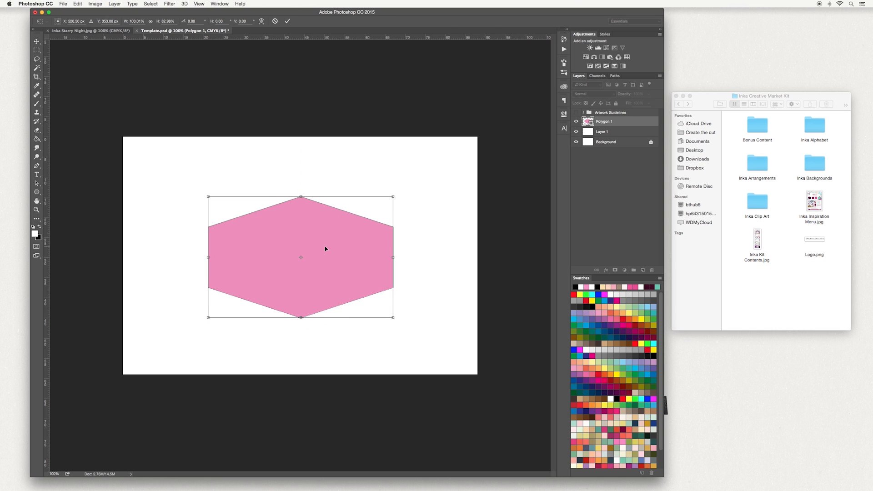
{"action": "mouse_move", "coordinate": [301, 319]}
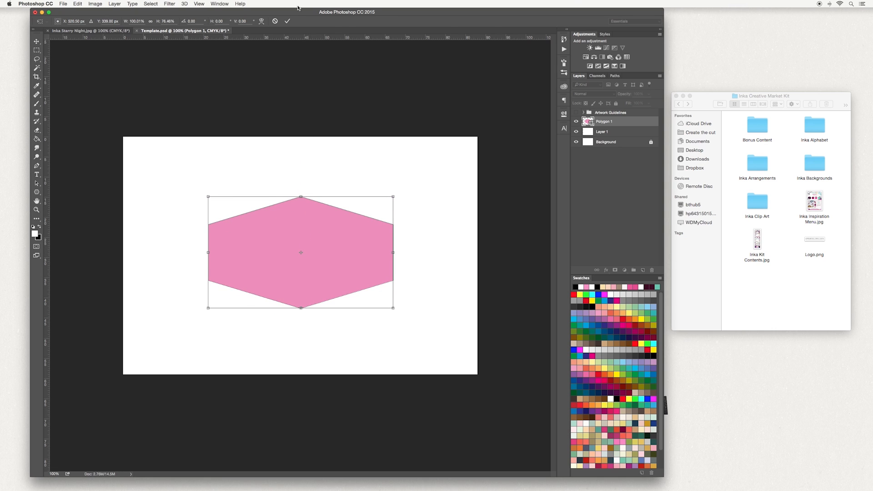
{"action": "left_click", "coordinate": [287, 21]}
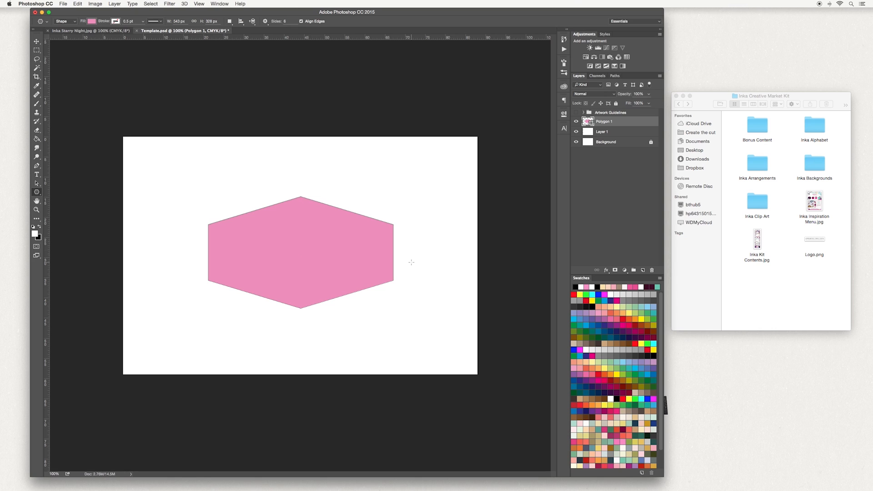
{"action": "mouse_move", "coordinate": [393, 248]}
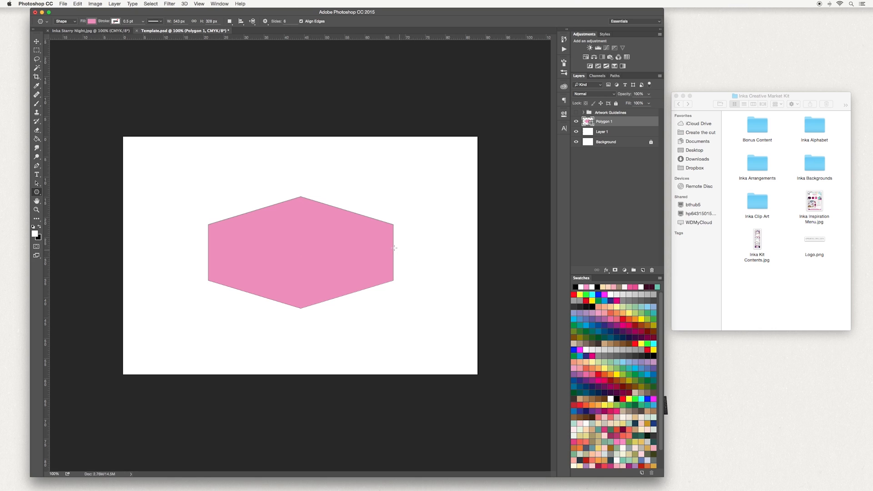
Align Polygon 1 to Layer 1's horizontal and vertical centres with the Move tool.
{"action": "left_click", "coordinate": [35, 42]}
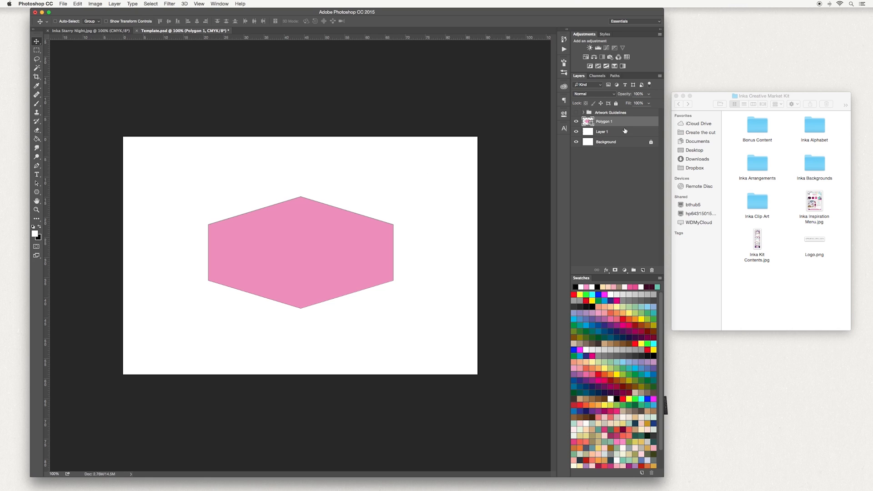
{"action": "mouse_move", "coordinate": [621, 132]}
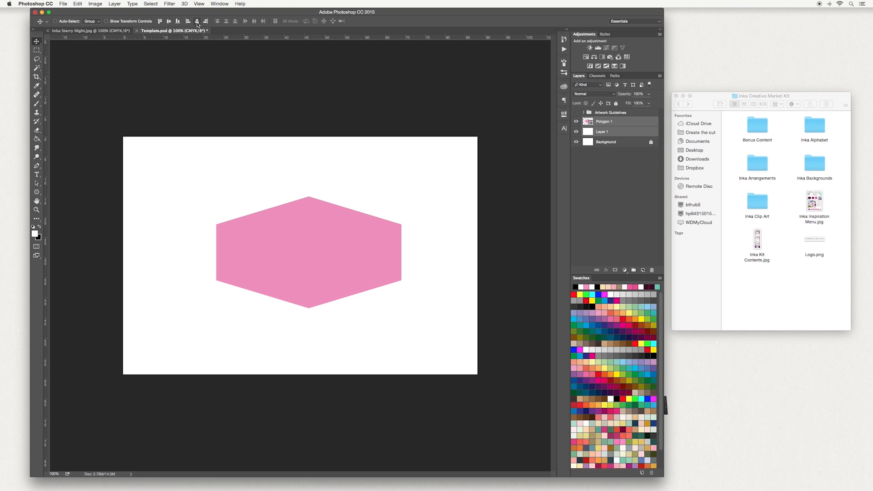
{"action": "mouse_move", "coordinate": [197, 21]}
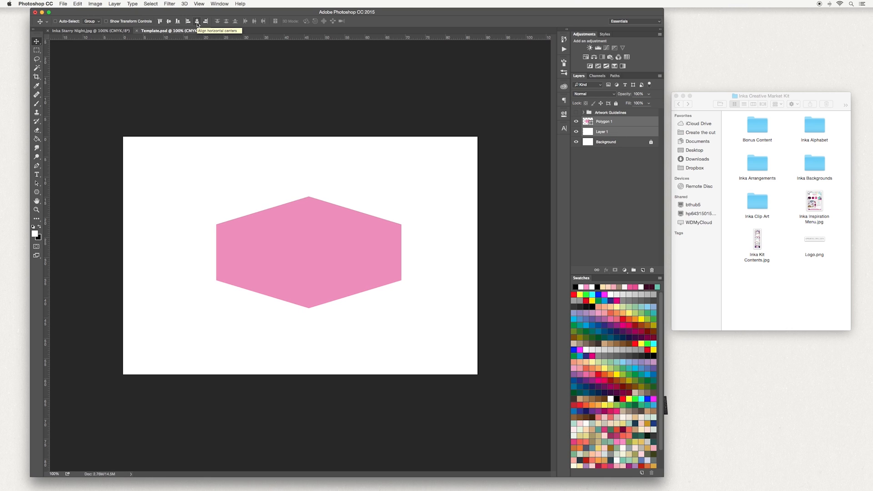
{"action": "mouse_move", "coordinate": [168, 21]}
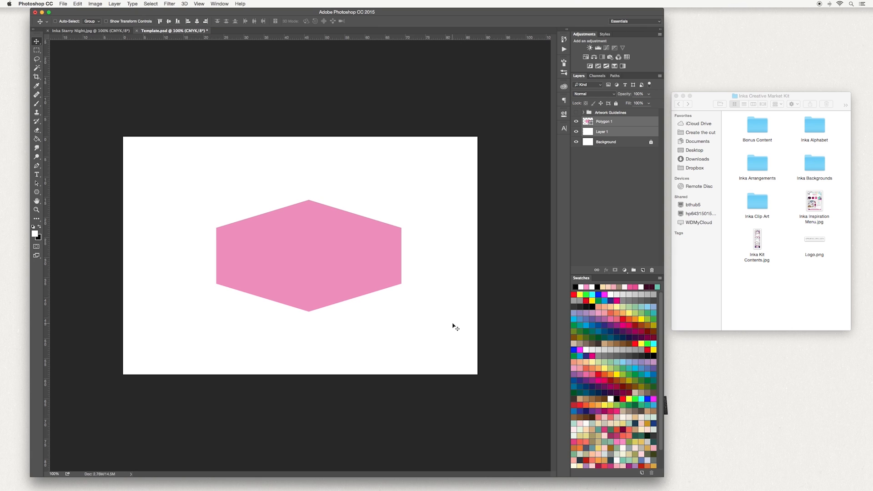
{"action": "mouse_move", "coordinate": [450, 237]}
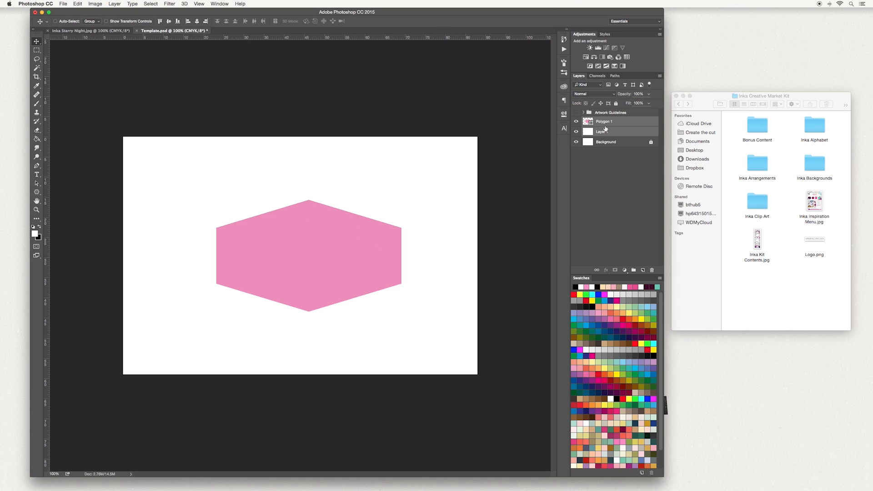
{"action": "left_click", "coordinate": [604, 120]}
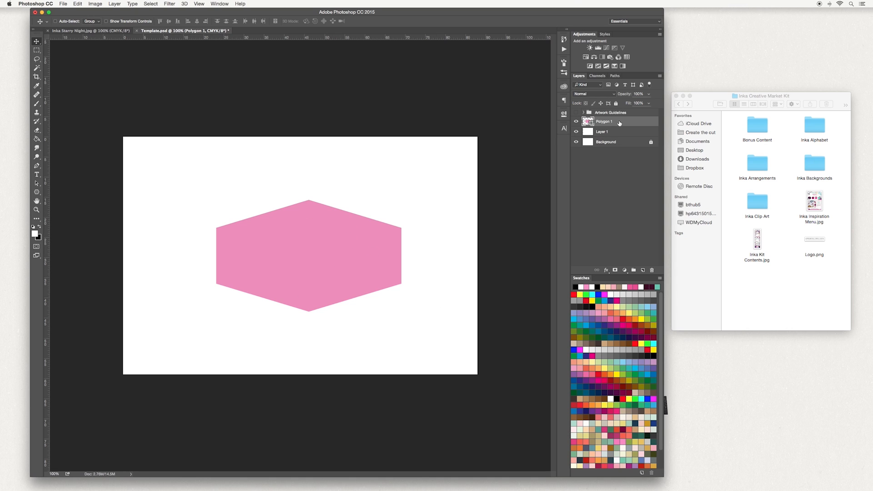
{"action": "left_click", "coordinate": [813, 162]}
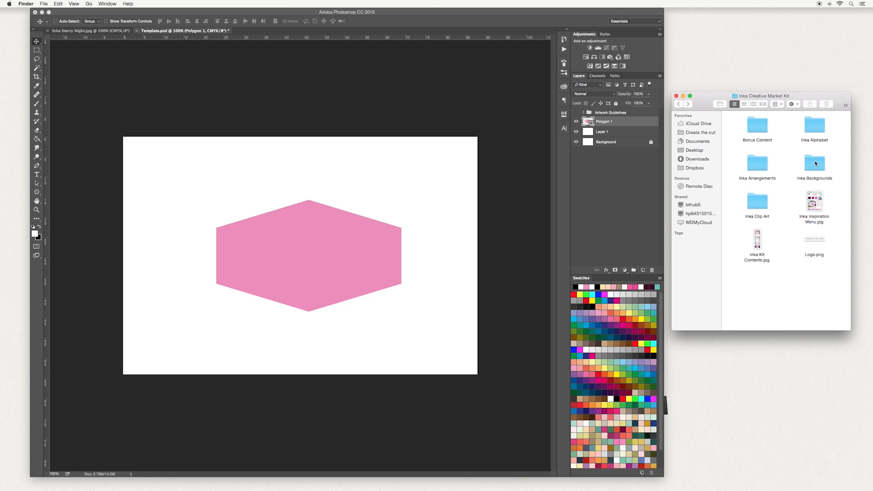
Place Inka Rosei.jpg from the Inka Backgrounds folder as a layer above the hexagon.
{"action": "double_click", "coordinate": [814, 163]}
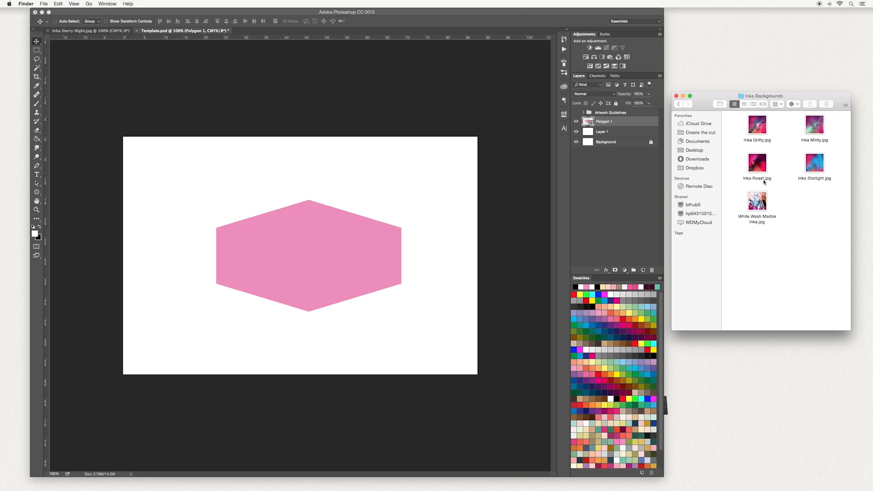
{"action": "left_click", "coordinate": [756, 164]}
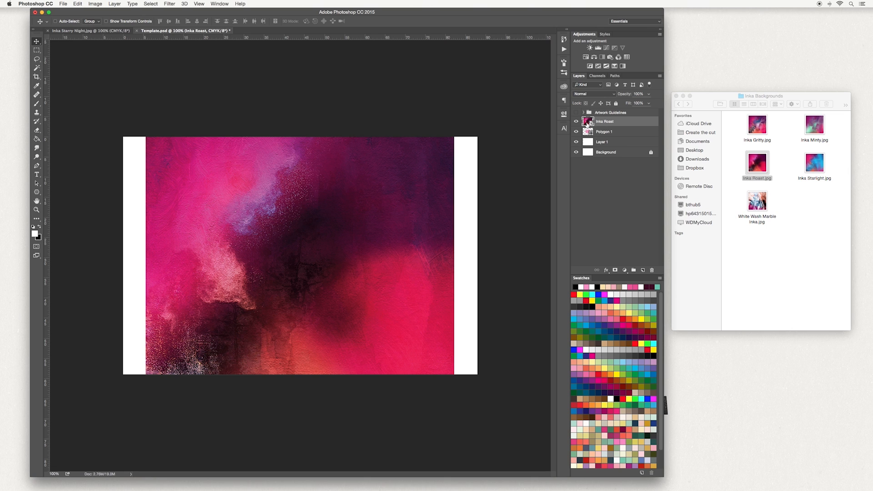
{"action": "mouse_move", "coordinate": [611, 133]}
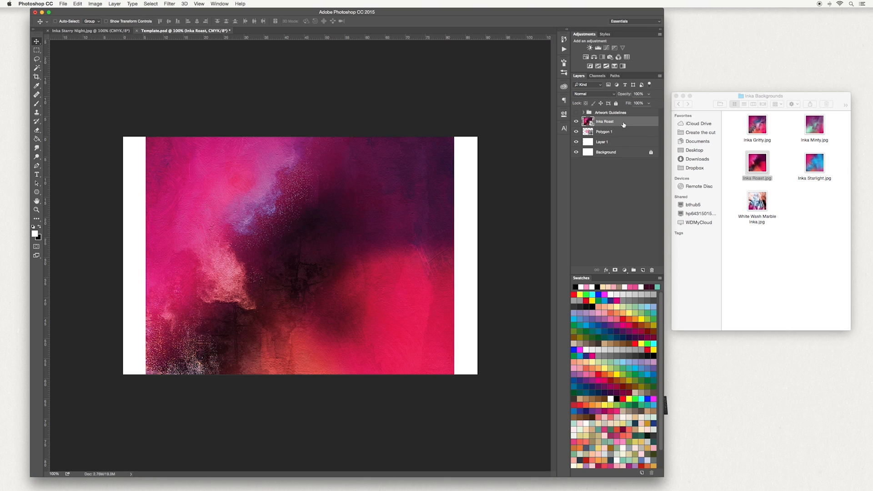
Create a clipping mask so the Inka Rosei texture fills only the hexagon.
{"action": "right_click", "coordinate": [604, 121]}
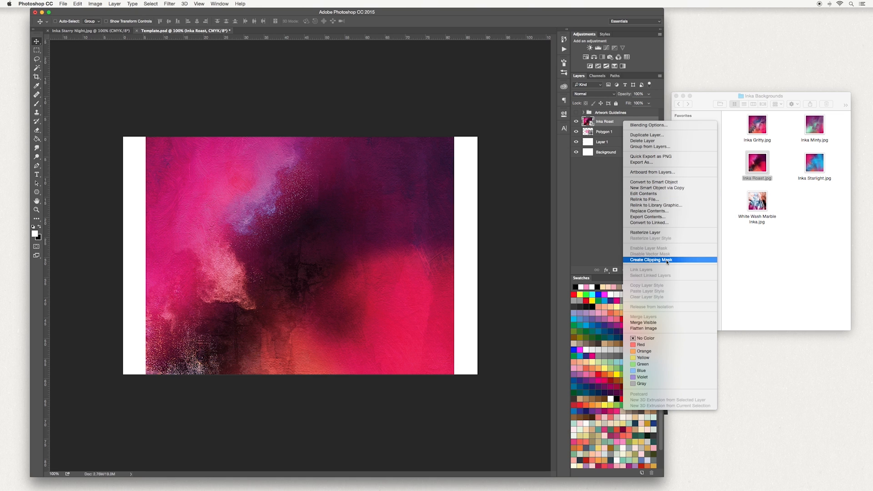
{"action": "left_click", "coordinate": [650, 259]}
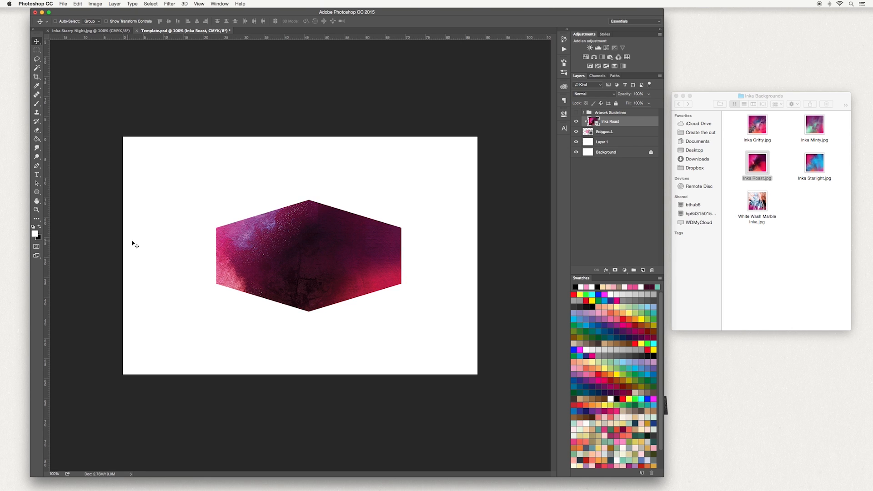
{"action": "mouse_move", "coordinate": [140, 220]}
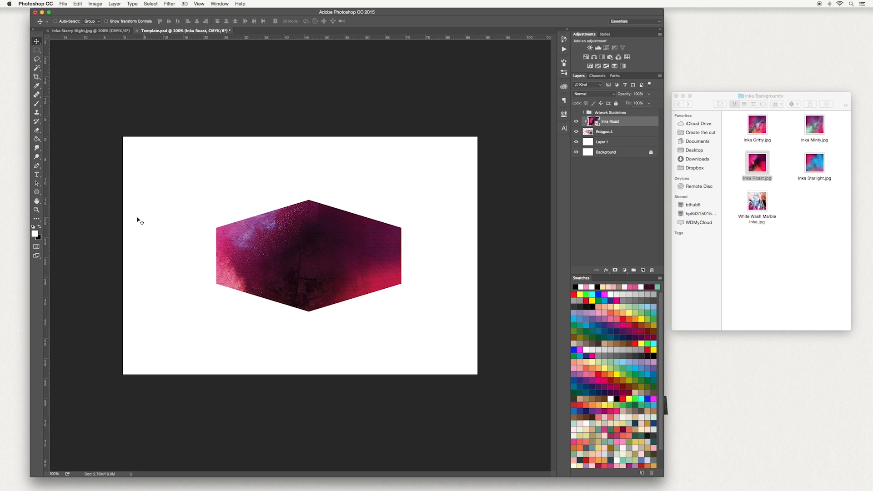
{"action": "mouse_move", "coordinate": [37, 193]}
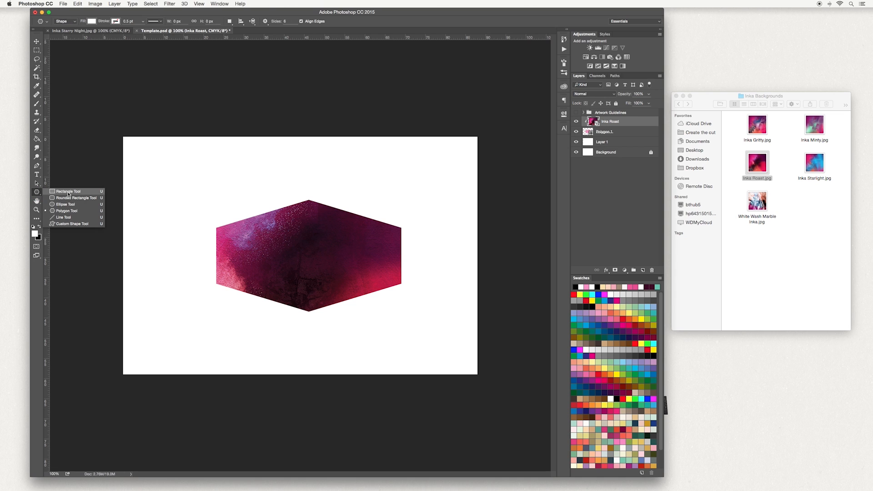
Draw a white-filled rectangle across the hexagon's middle with the Rectangle Tool.
{"action": "left_click", "coordinate": [67, 191]}
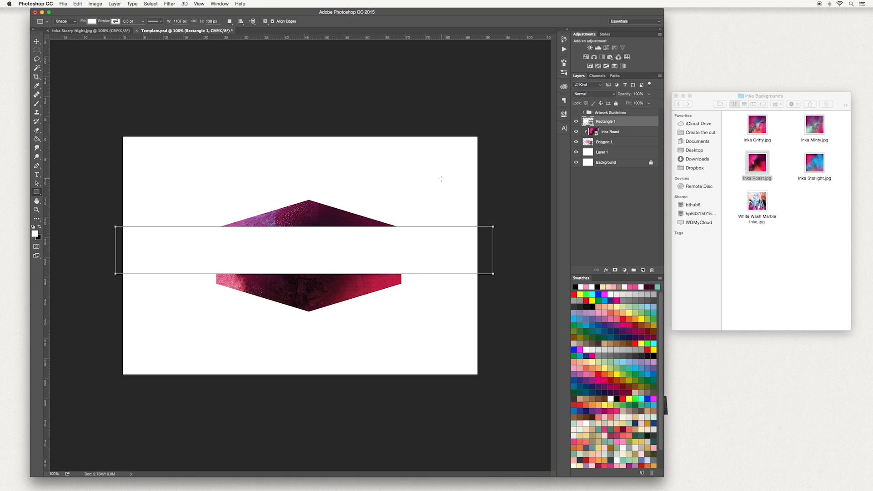
{"action": "mouse_move", "coordinate": [625, 158]}
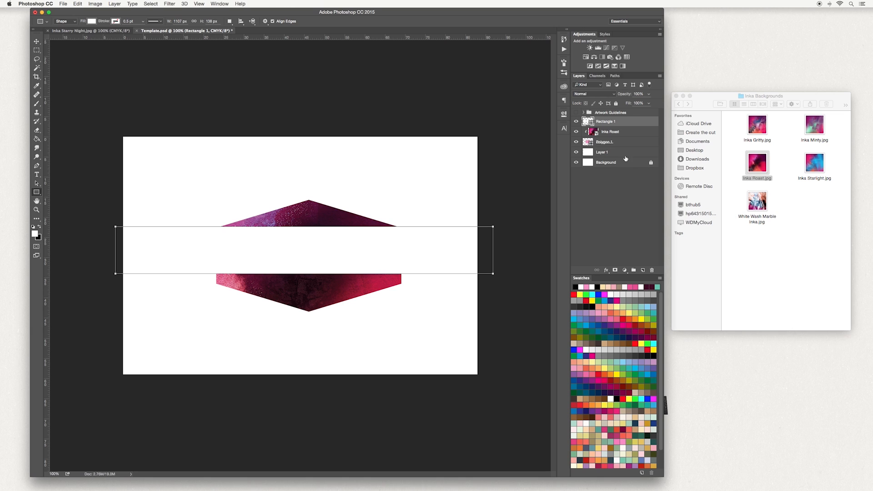
{"action": "mouse_move", "coordinate": [616, 154]}
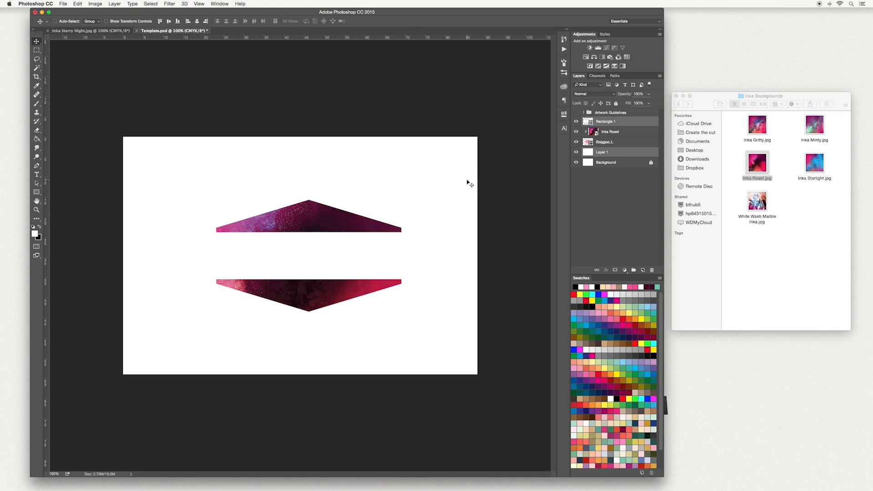
{"action": "mouse_move", "coordinate": [469, 178]}
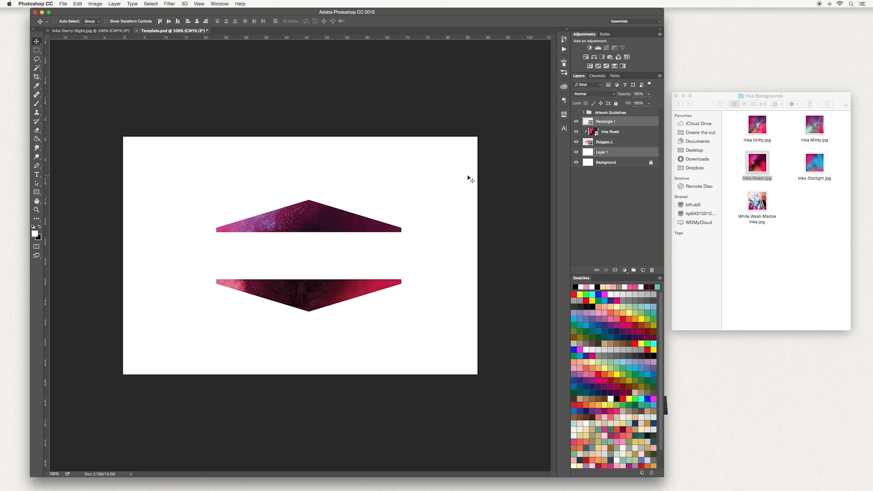
{"action": "mouse_move", "coordinate": [477, 174]}
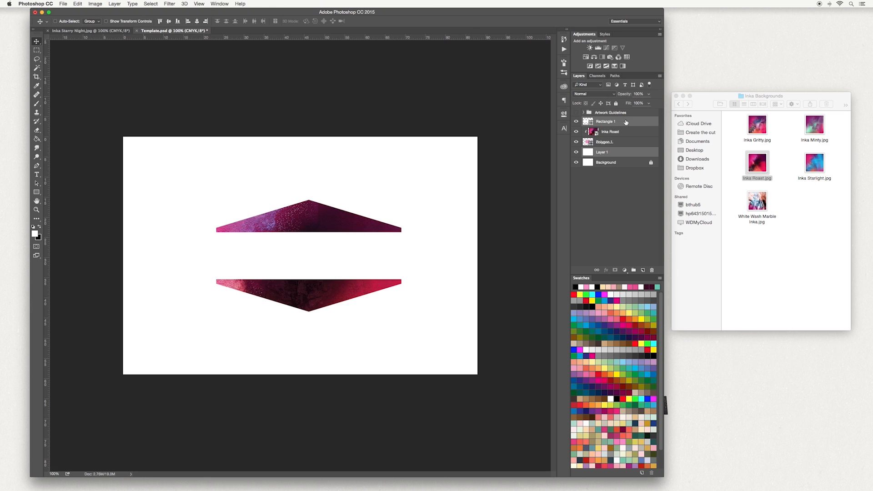
Place Logo.png from the Inka Creative Market Kit folder into the white band.
{"action": "left_click", "coordinate": [757, 163]}
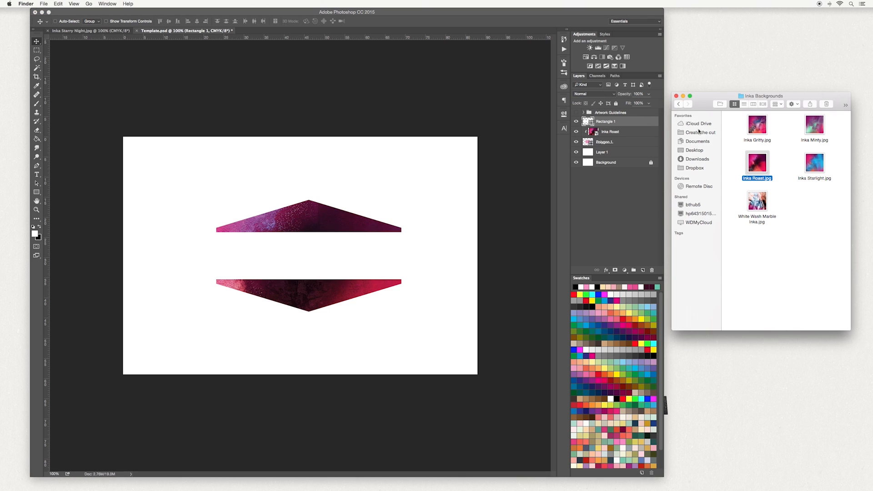
{"action": "left_click", "coordinate": [678, 103]}
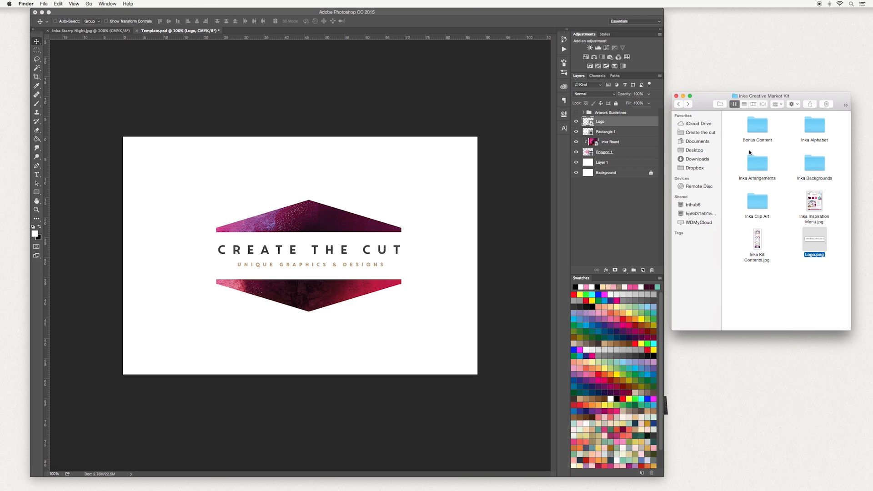
Browse the Inka Arrangements folder to find the Smokey Purple Arrangement PNG.
{"action": "double_click", "coordinate": [756, 162]}
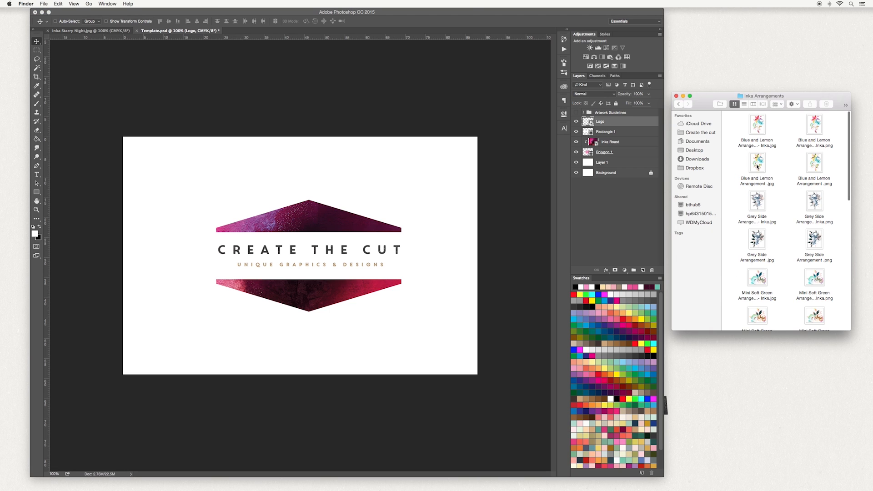
{"action": "scroll", "scroll_direction": "down", "scroll_amount": 3}
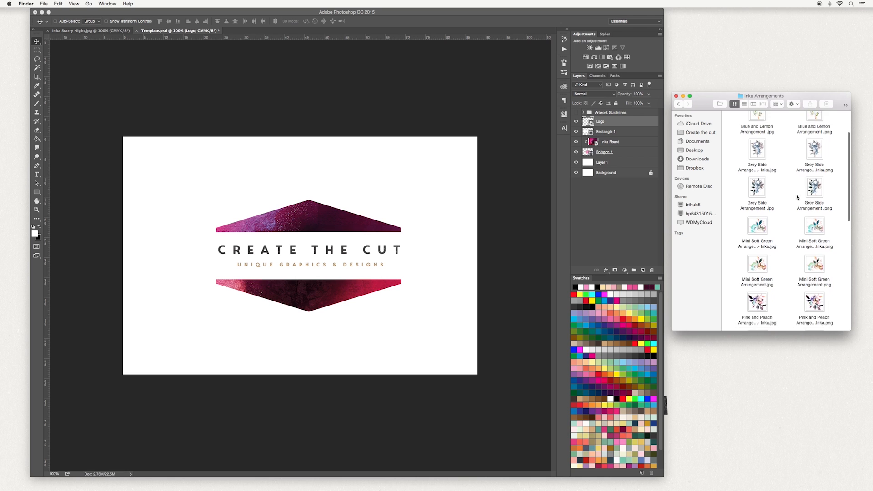
{"action": "scroll", "scroll_direction": "down", "scroll_amount": 3}
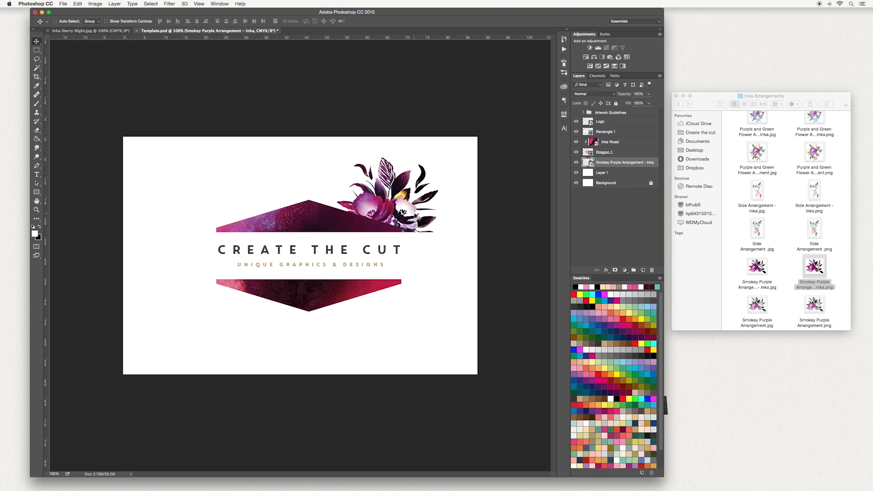
{"action": "mouse_move", "coordinate": [301, 220]}
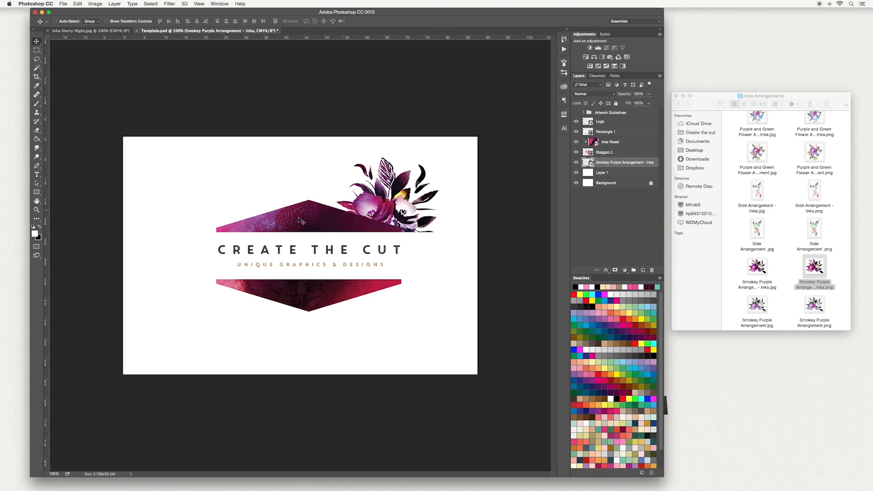
{"action": "mouse_move", "coordinate": [202, 210]}
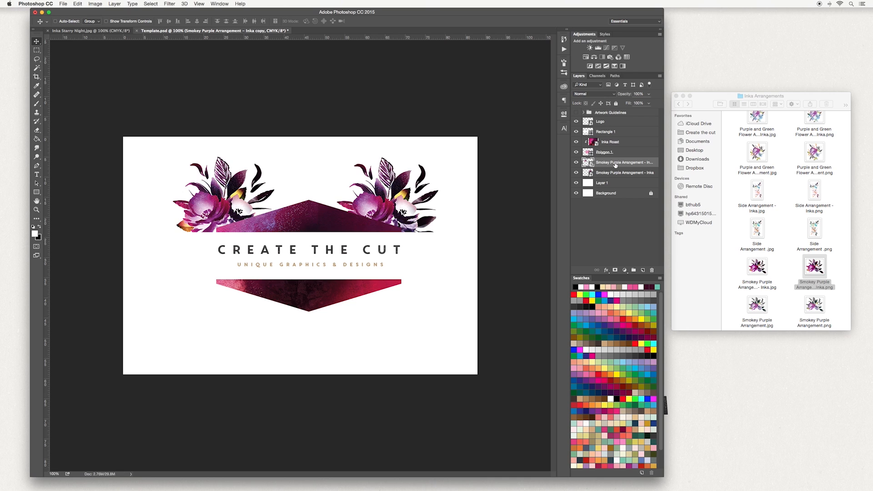
{"action": "mouse_move", "coordinate": [524, 170]}
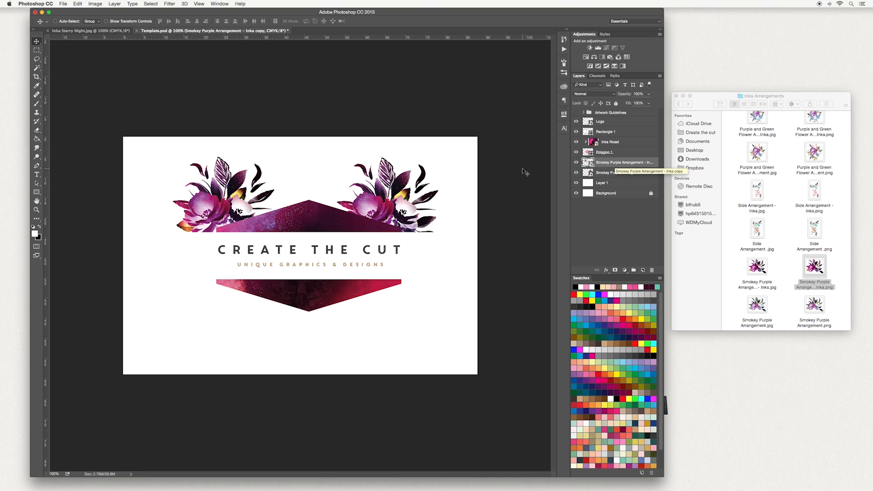
{"action": "mouse_move", "coordinate": [220, 206]}
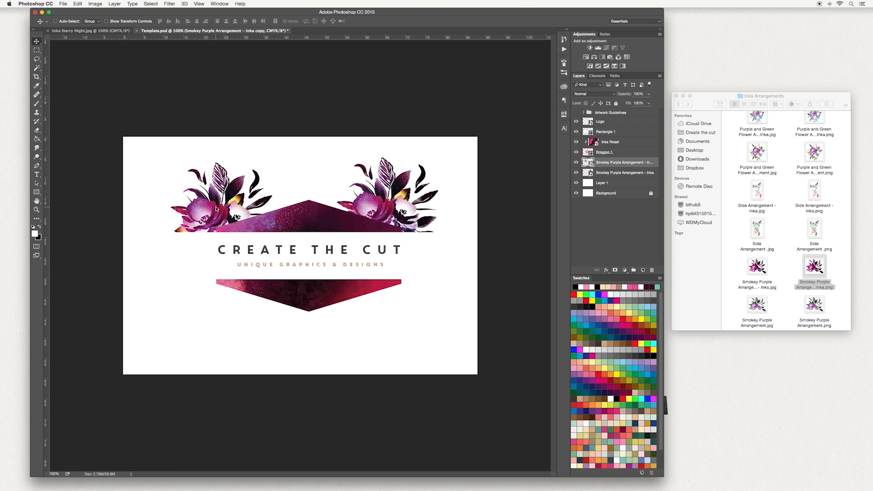
Mirror the left-hand Smokey Purple arrangement with Edit > Transform > Flip Horizontal.
{"action": "left_click", "coordinate": [76, 4]}
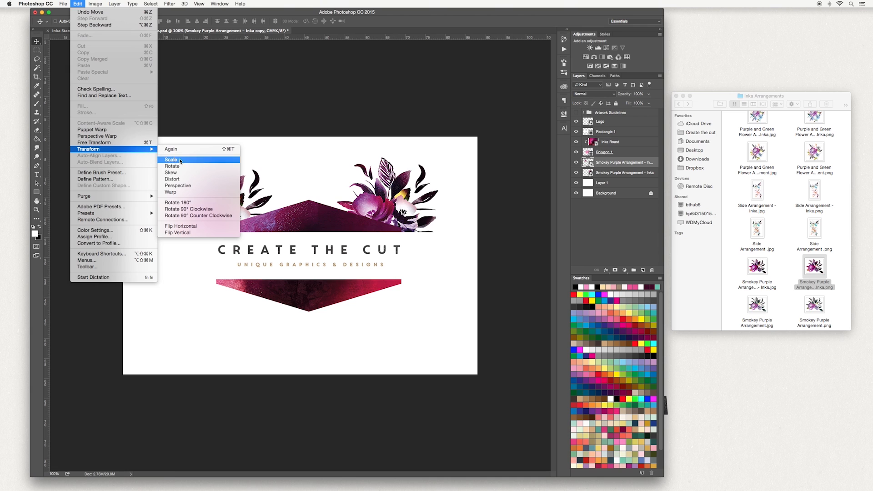
{"action": "mouse_move", "coordinate": [199, 225]}
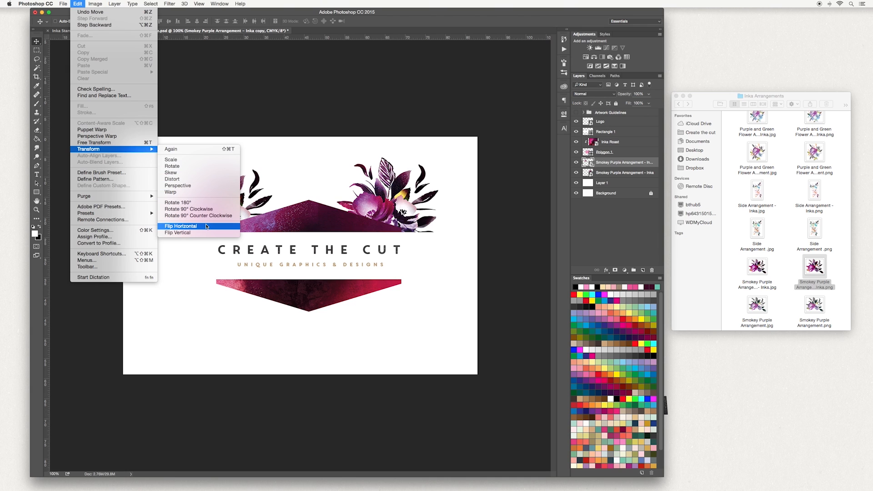
{"action": "left_click", "coordinate": [180, 226]}
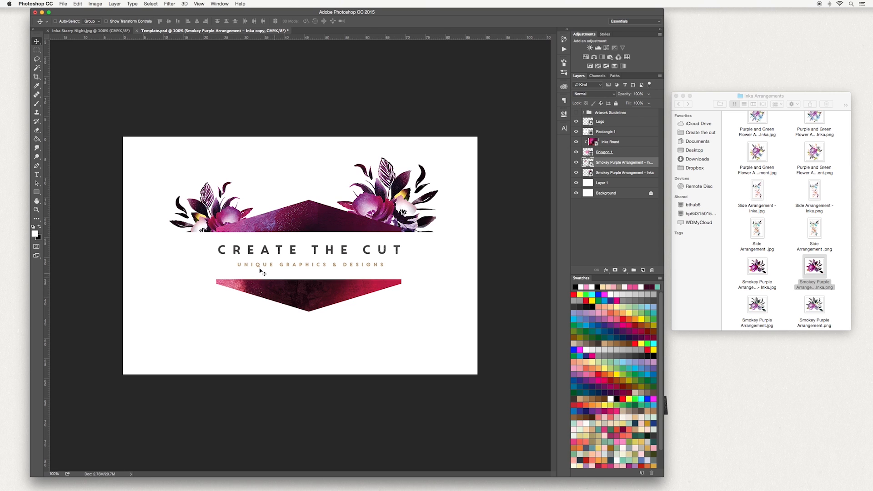
{"action": "mouse_move", "coordinate": [414, 303]}
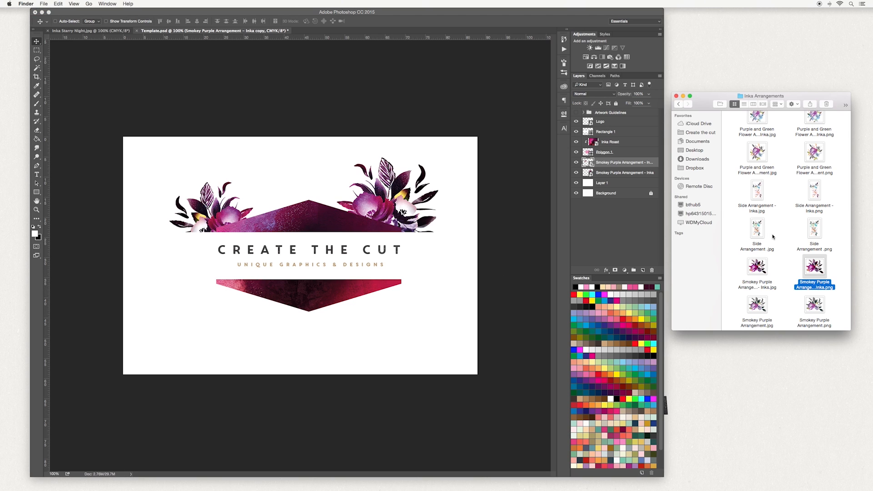
Scroll the Finder list to reach the Pink and Peach Arrangement file.
{"action": "scroll", "scroll_direction": "up", "scroll_amount": 3}
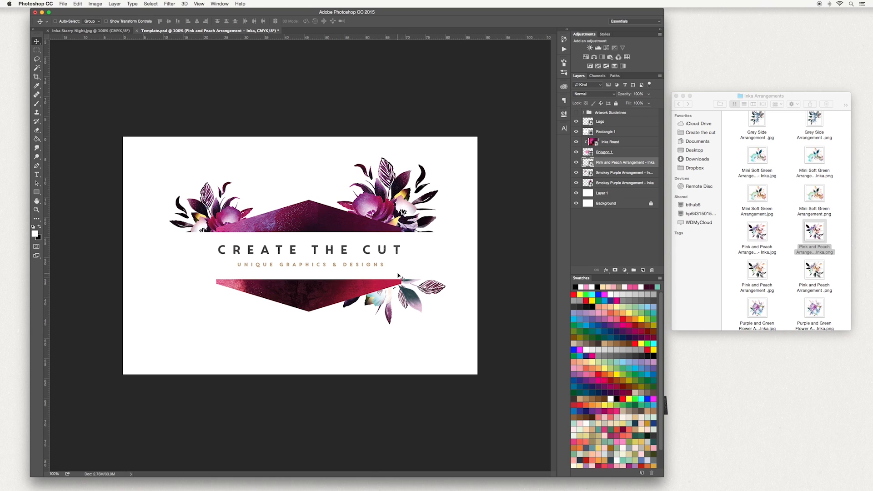
{"action": "mouse_move", "coordinate": [225, 282]}
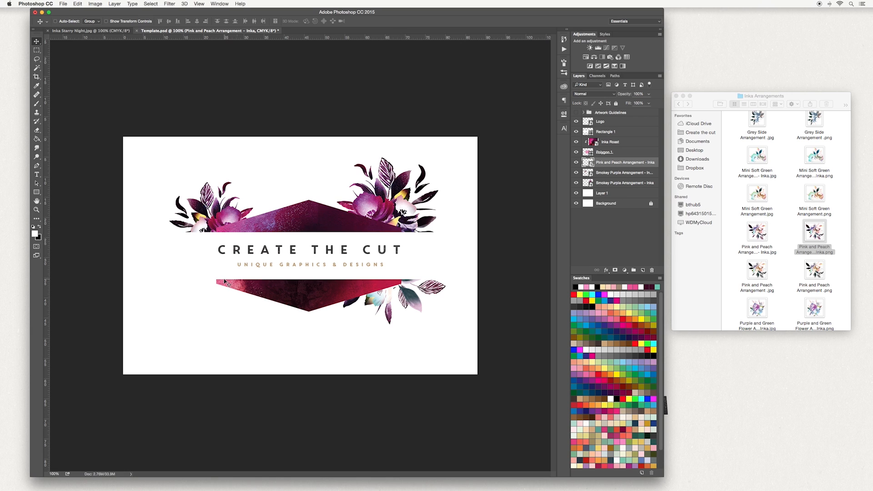
{"action": "mouse_move", "coordinate": [258, 280]}
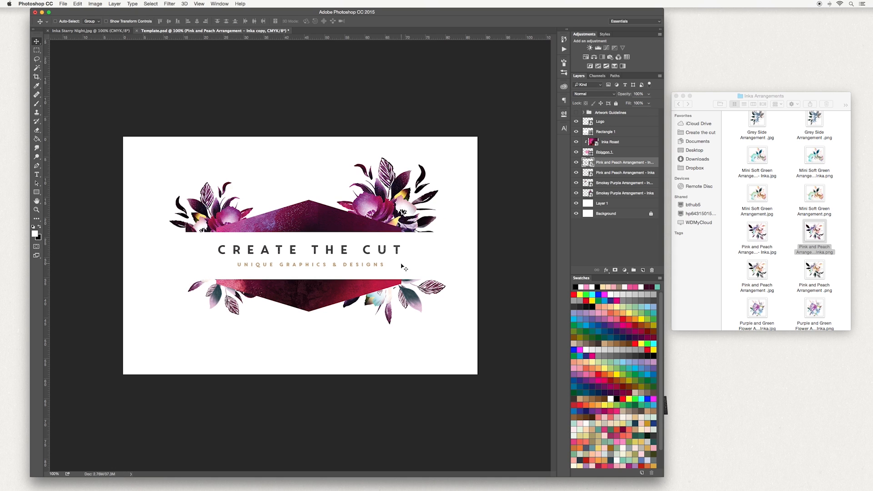
{"action": "mouse_move", "coordinate": [751, 179]}
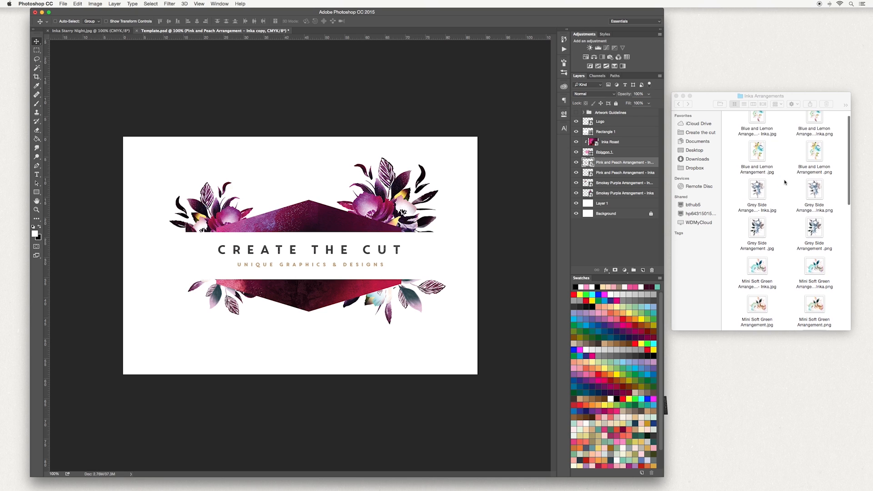
Scroll the Finder list to reach the Purple and Green Flower Arrangement file.
{"action": "scroll", "scroll_direction": "down", "scroll_amount": 3}
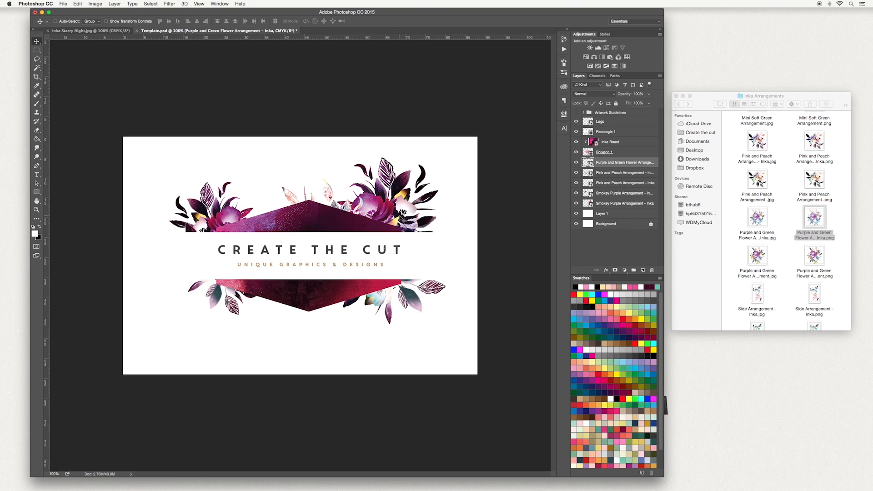
{"action": "mouse_move", "coordinate": [37, 177]}
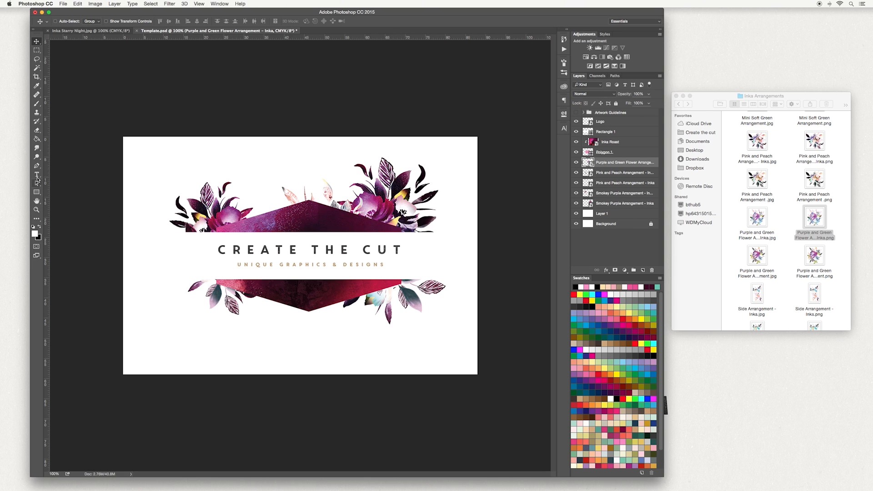
Start a new 6 pt text area in dark grey beneath the logo.
{"action": "left_click", "coordinate": [36, 175]}
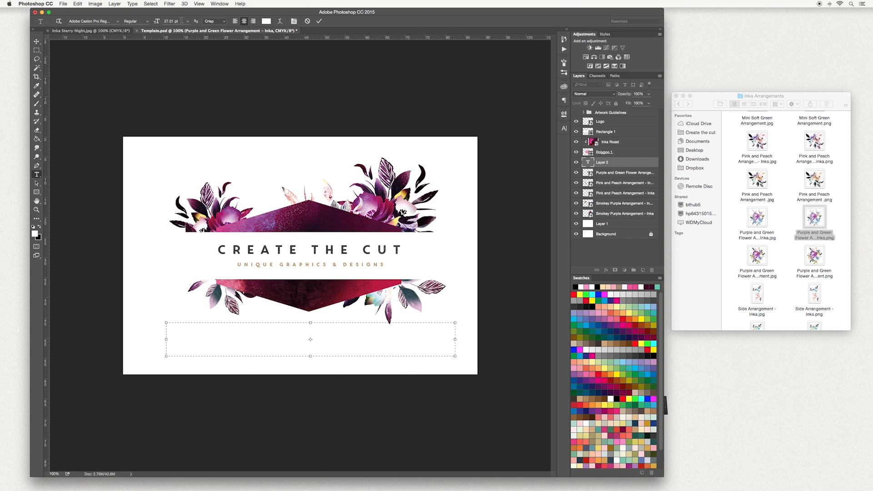
{"action": "triple_click", "coordinate": [170, 21]}
{"action": "type", "text": "4"}
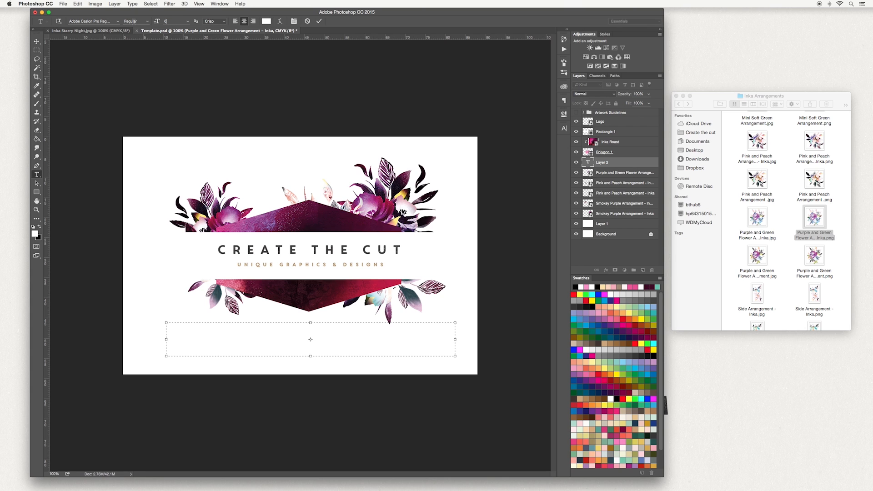
{"action": "left_click", "coordinate": [115, 21]}
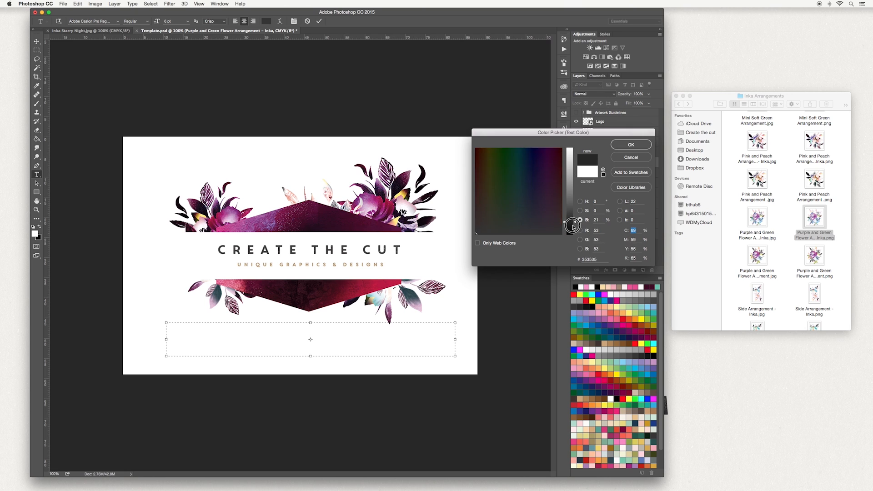
{"action": "left_click", "coordinate": [630, 145]}
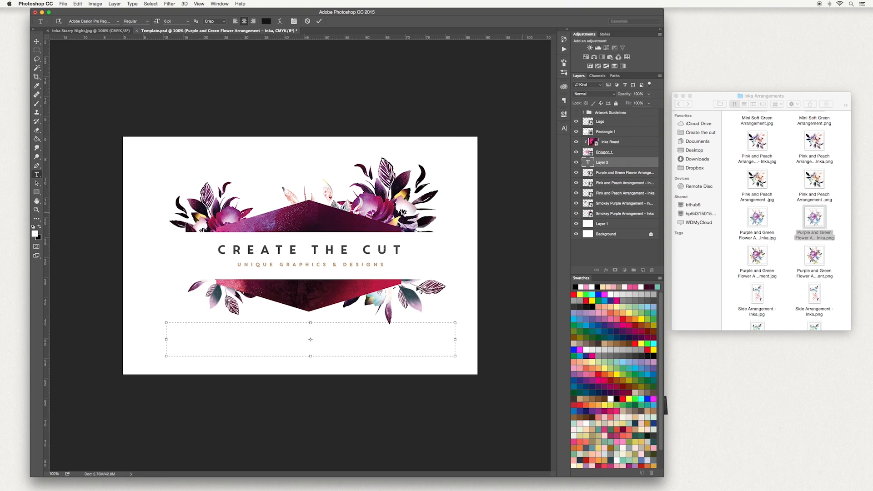
{"action": "type", "text": "www"}
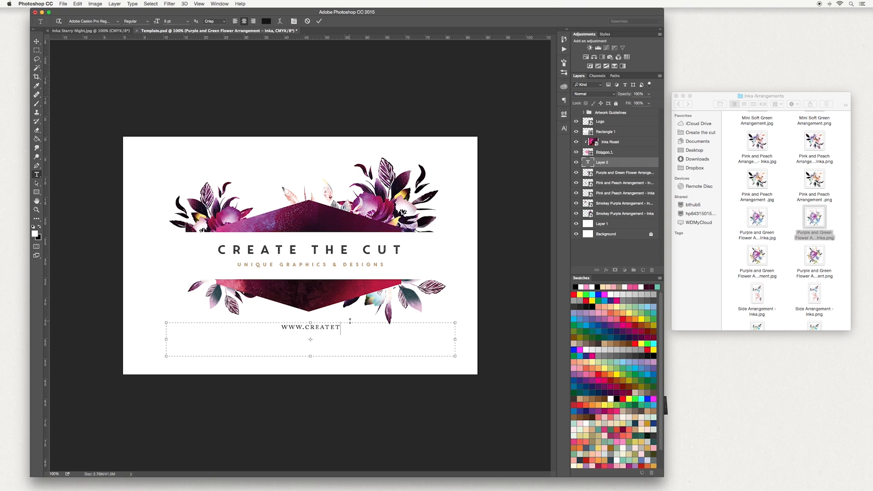
{"action": "type", "text": "HECUT.COM"}
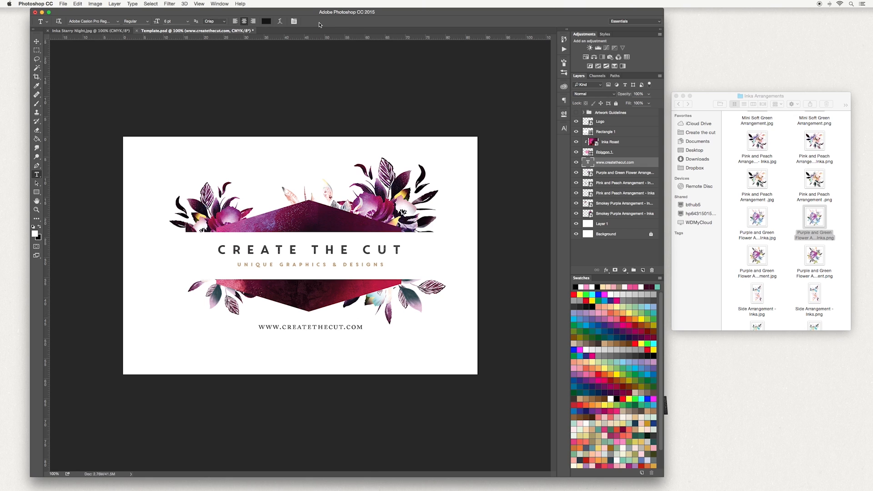
{"action": "mouse_move", "coordinate": [319, 25]}
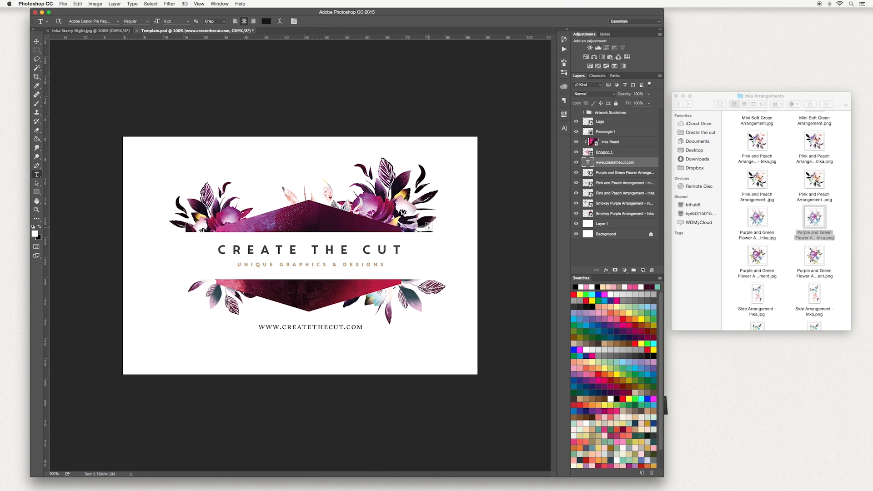
{"action": "left_click", "coordinate": [37, 41]}
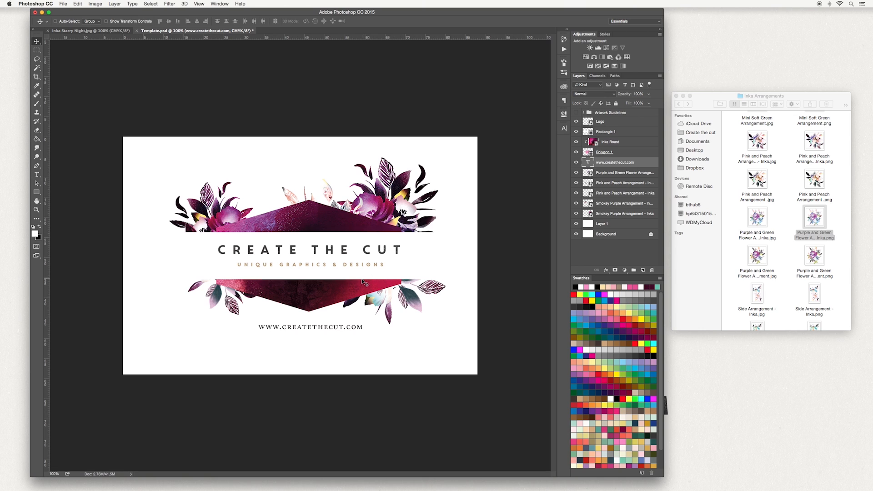
{"action": "mouse_move", "coordinate": [345, 322]}
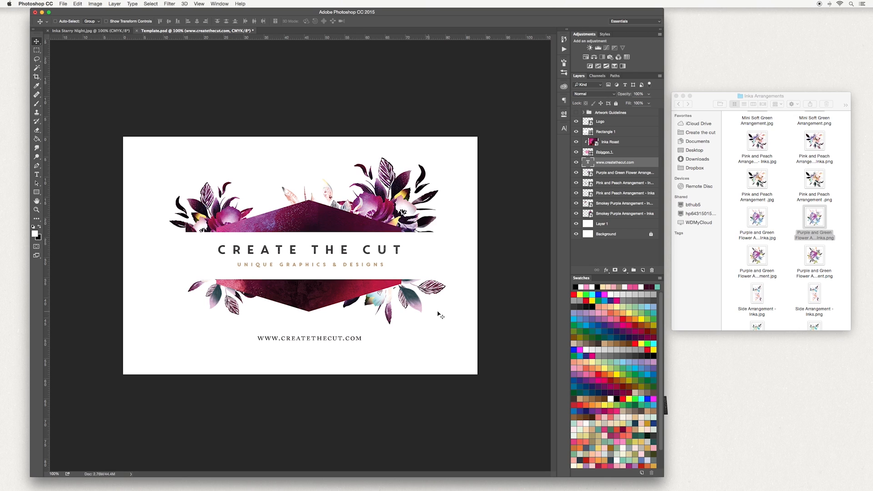
{"action": "mouse_move", "coordinate": [438, 312]}
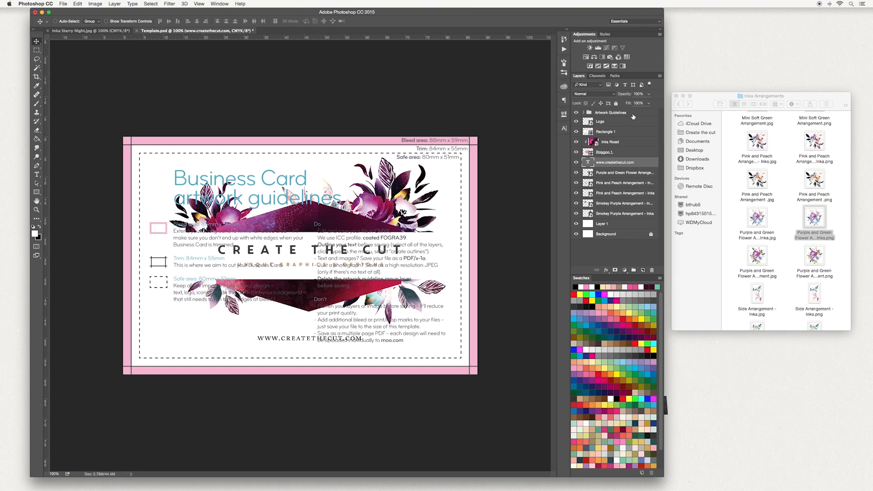
{"action": "left_click", "coordinate": [611, 112]}
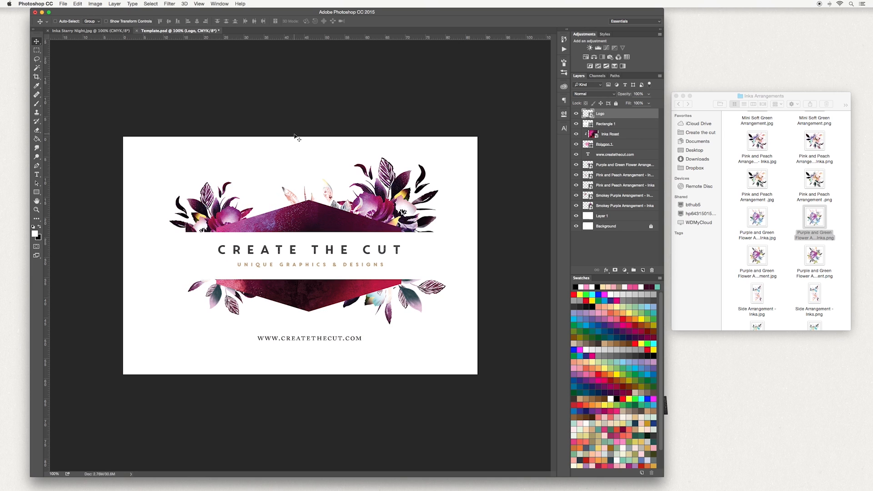
Save the card as JPEG Inka.jpg in Business Cards at quality 12, replacing the existing file.
{"action": "left_click", "coordinate": [63, 3]}
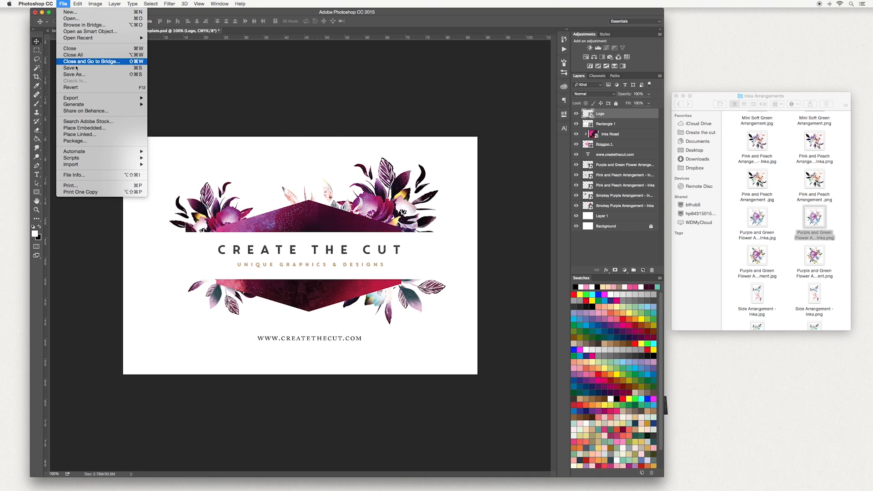
{"action": "left_click", "coordinate": [73, 73]}
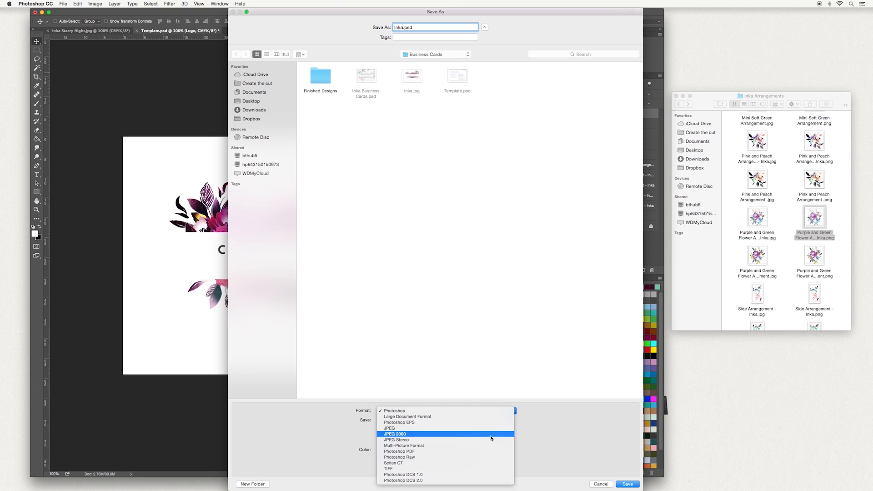
{"action": "mouse_move", "coordinate": [490, 431]}
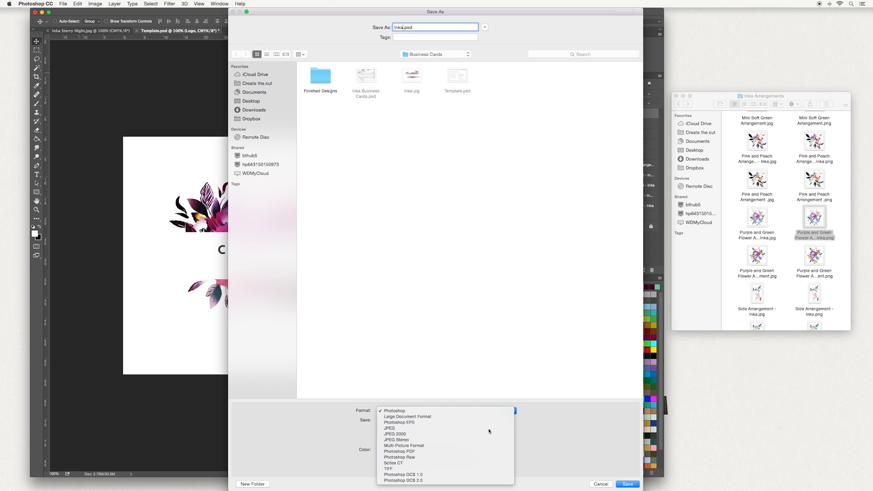
{"action": "left_click", "coordinate": [389, 427]}
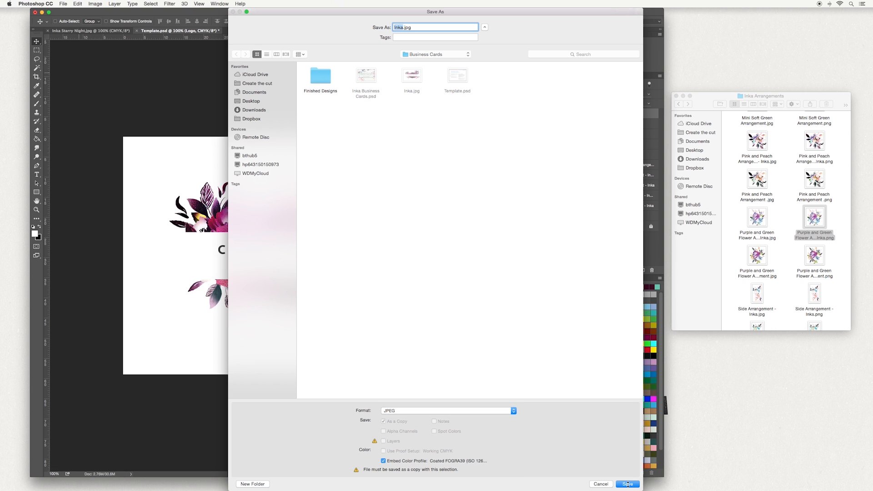
{"action": "left_click", "coordinate": [626, 484]}
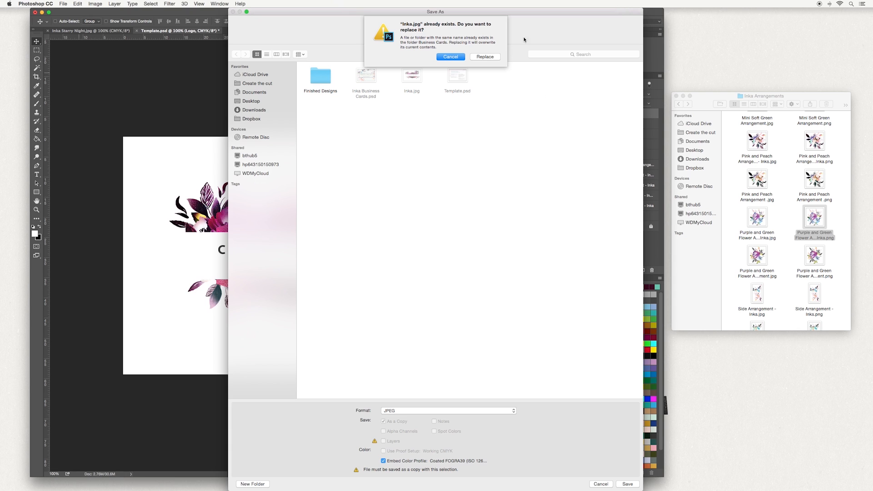
{"action": "left_click", "coordinate": [484, 57]}
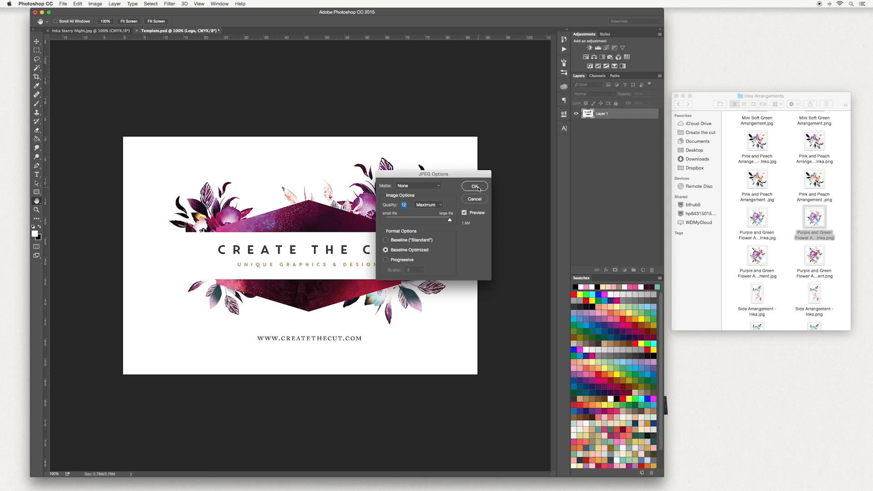
{"action": "left_click", "coordinate": [474, 185]}
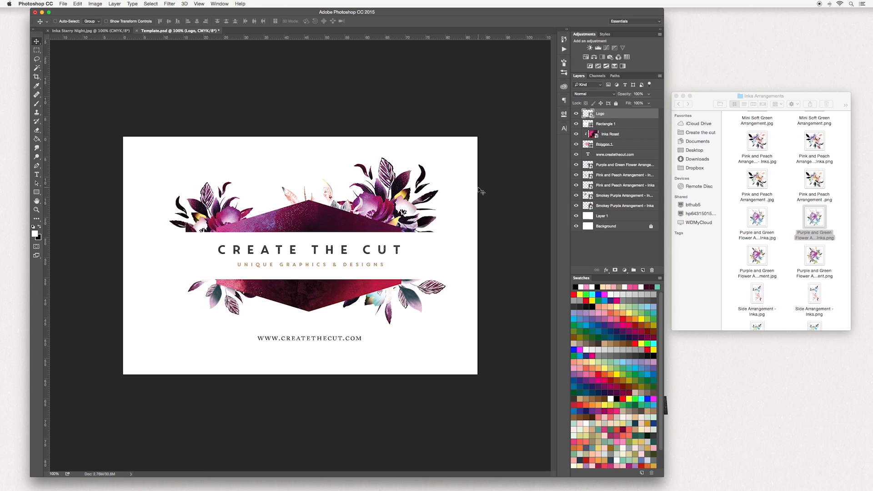